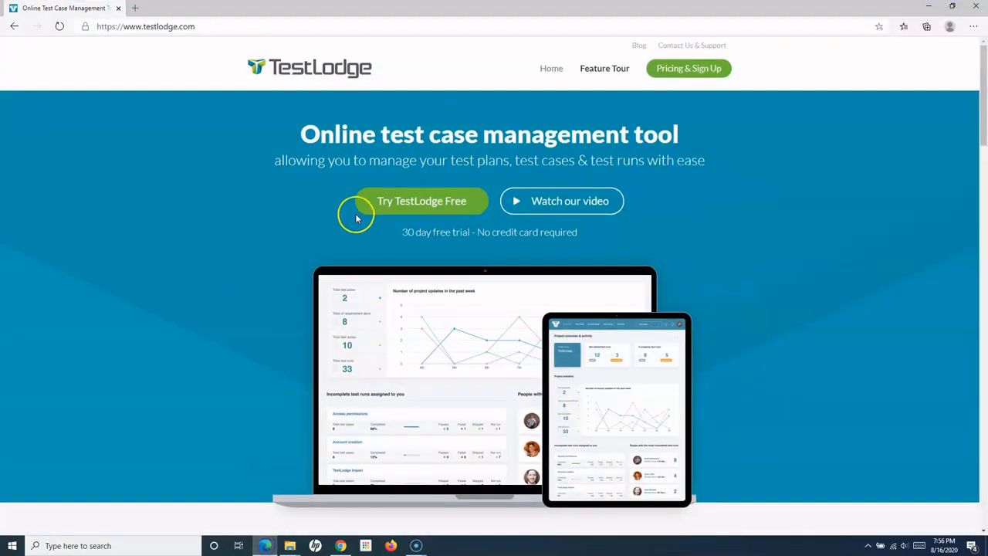
mouse_move(259, 176)
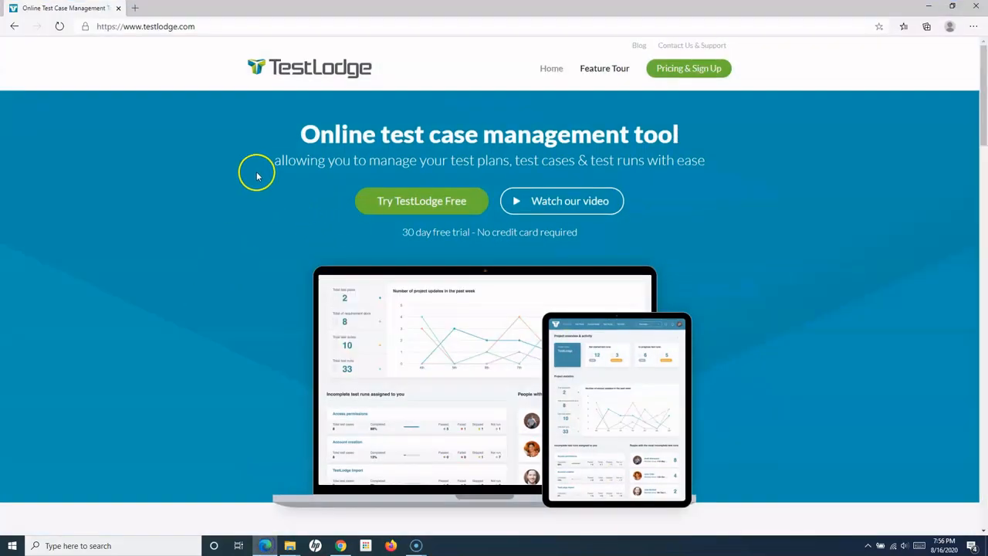
mouse_move(286, 139)
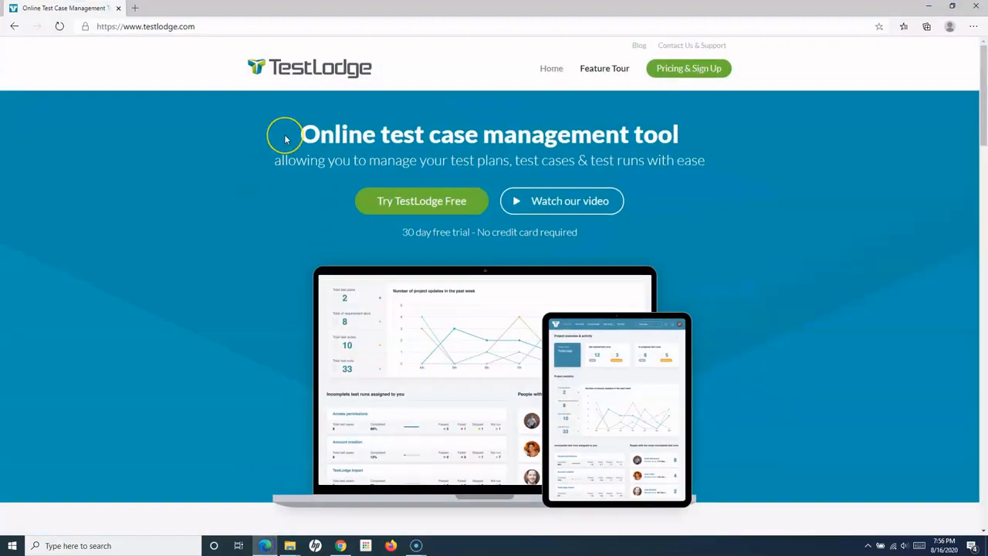
mouse_move(286, 136)
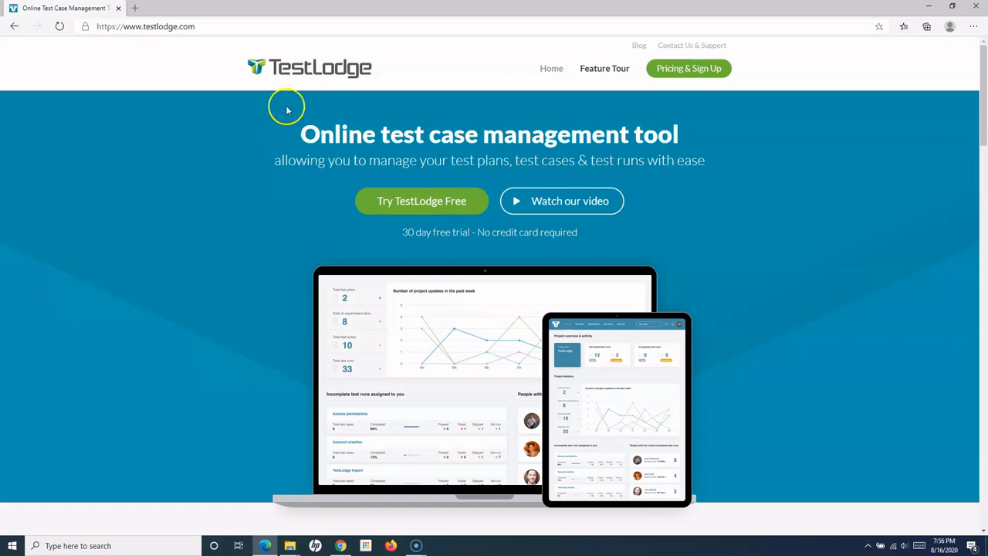
mouse_move(402, 179)
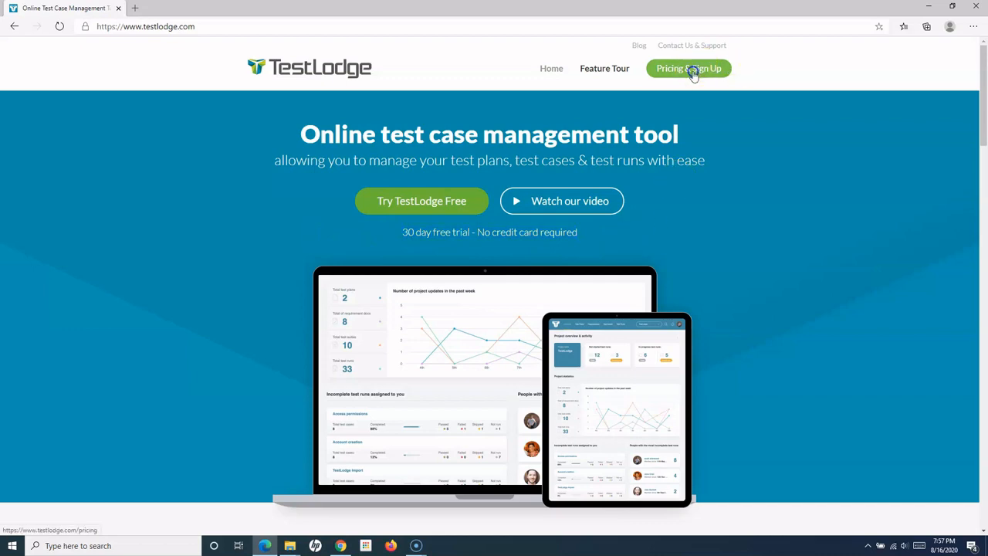
- Go to Pricing & Sign Up and review the Personal plan's unlimited-users note
click(689, 68)
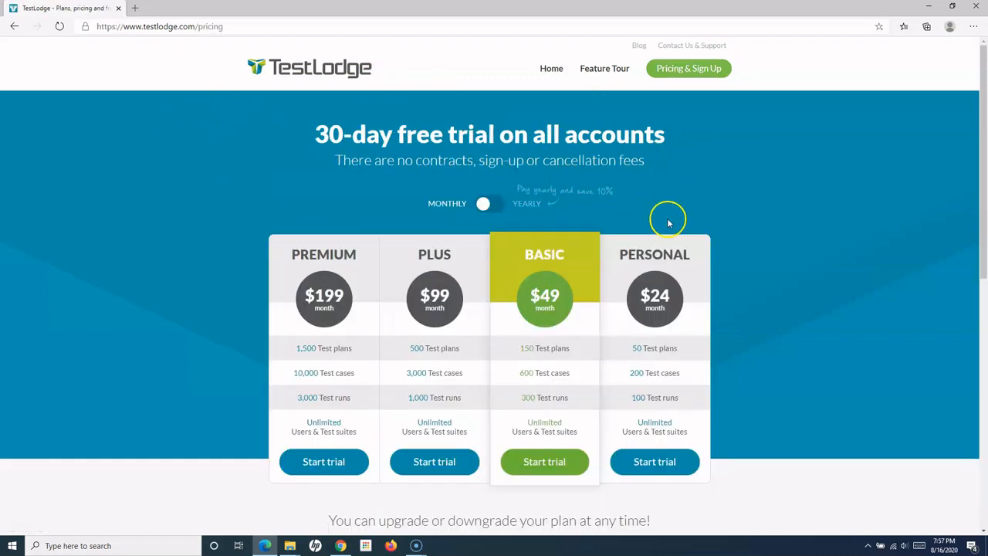
mouse_move(254, 157)
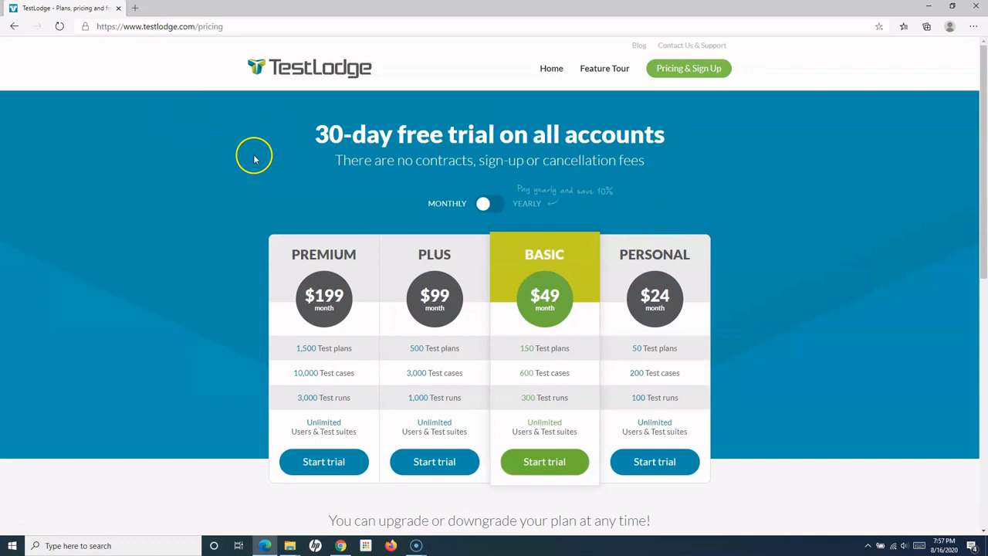
mouse_move(491, 159)
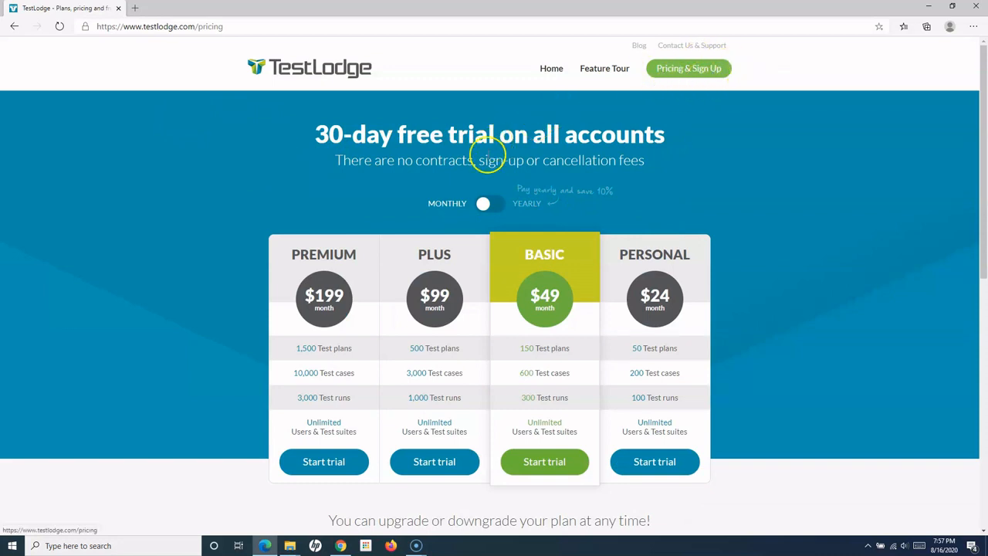
mouse_move(435, 198)
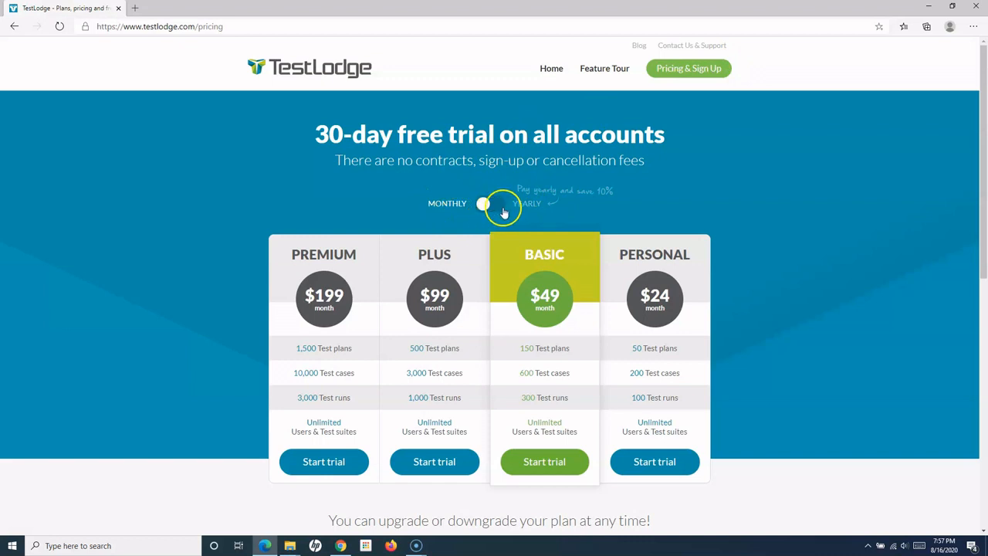
mouse_move(683, 423)
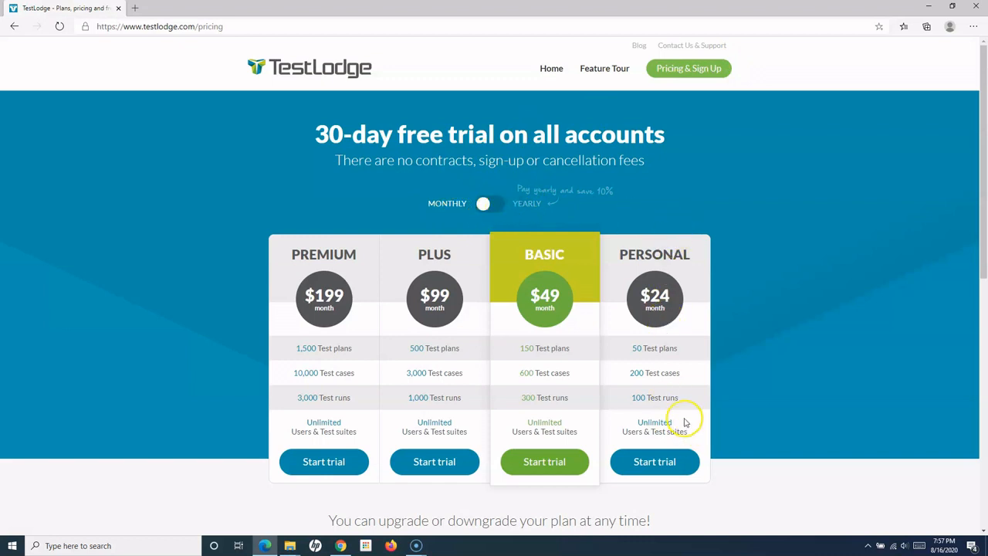
mouse_move(645, 349)
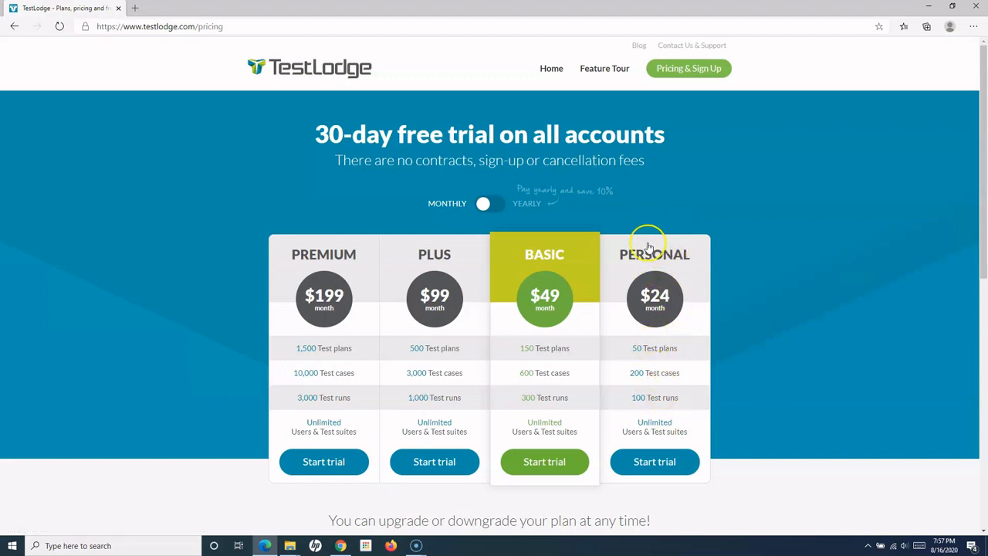
mouse_move(710, 420)
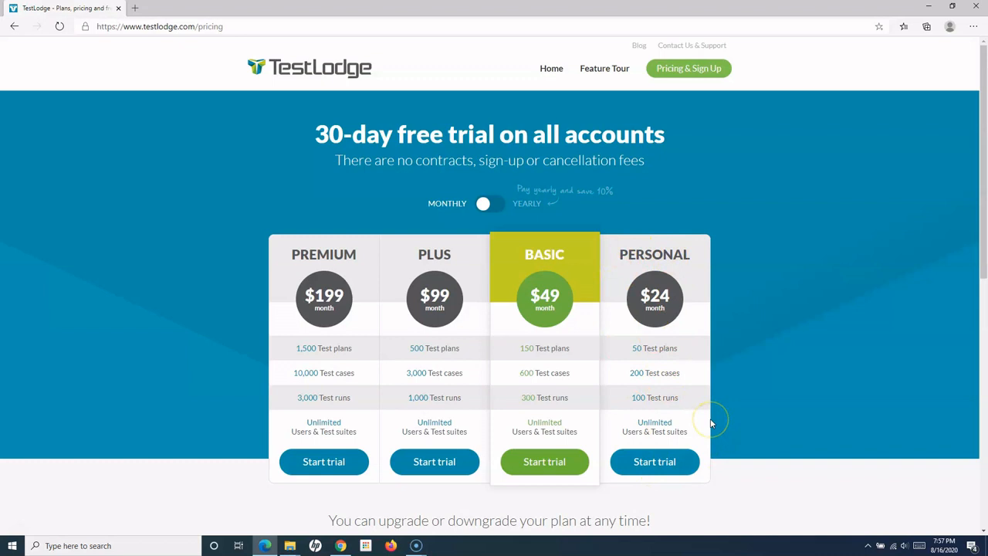
mouse_move(710, 423)
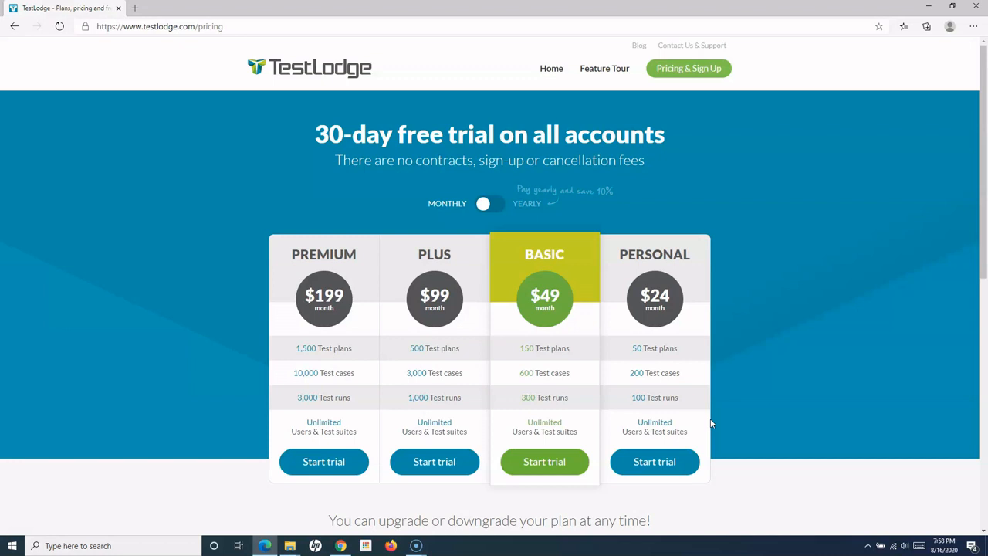
mouse_move(670, 237)
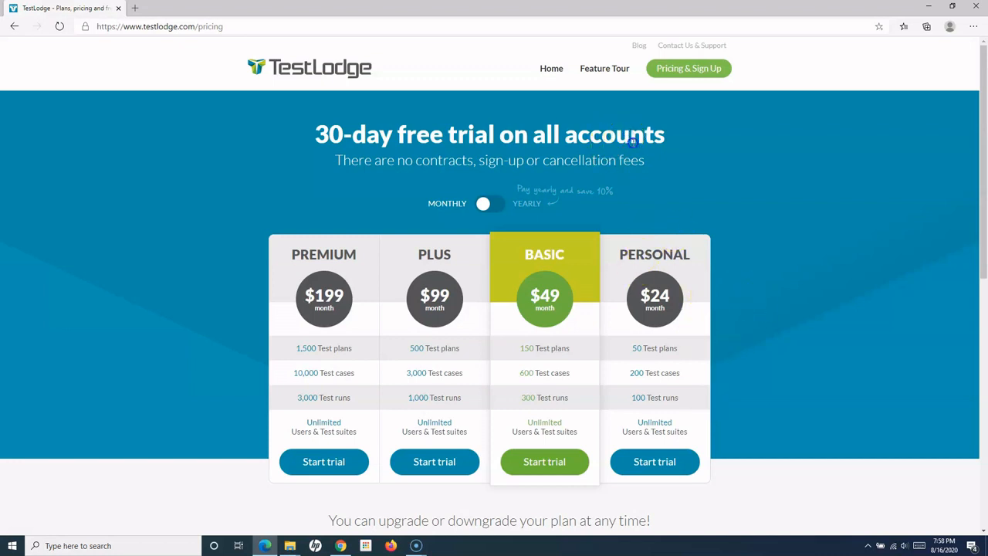
mouse_move(664, 253)
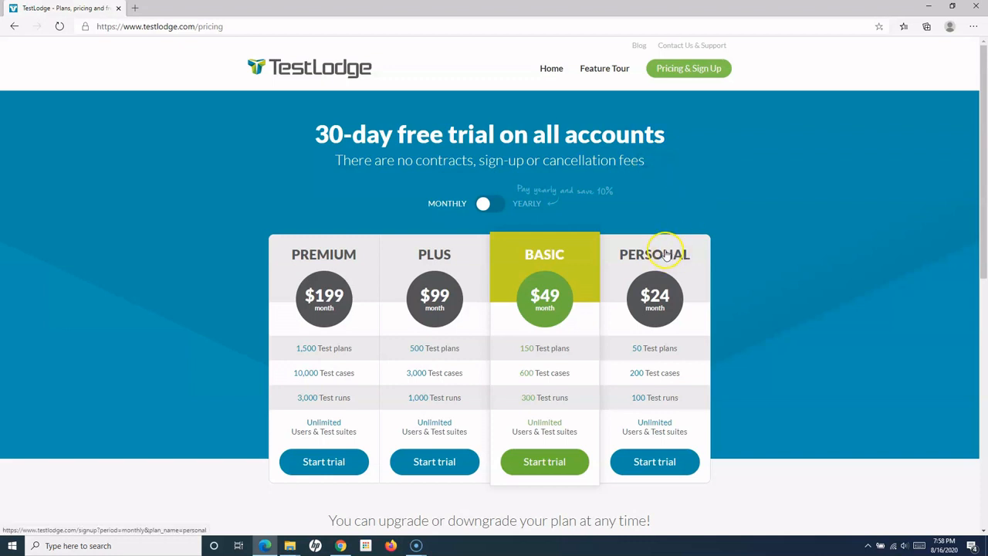
mouse_move(551, 384)
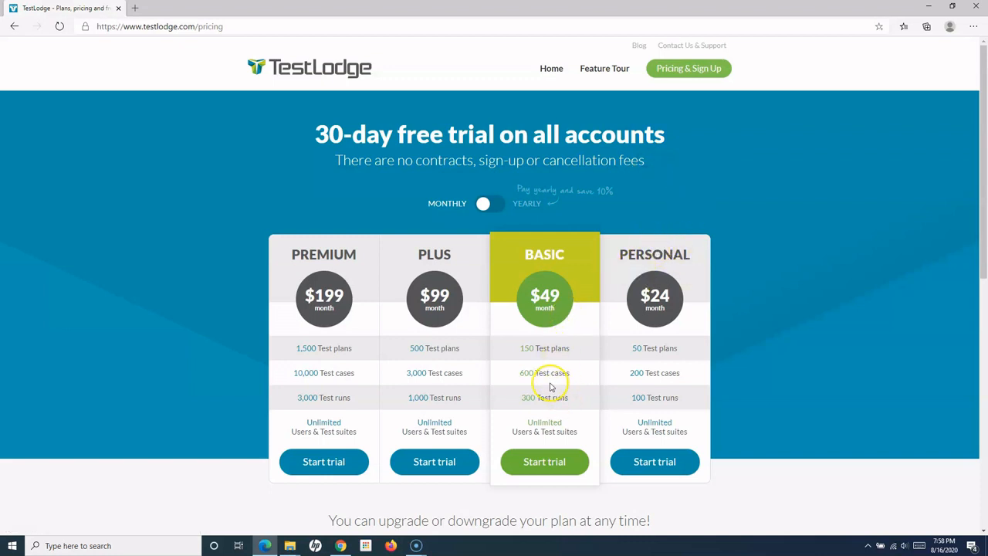
mouse_move(661, 255)
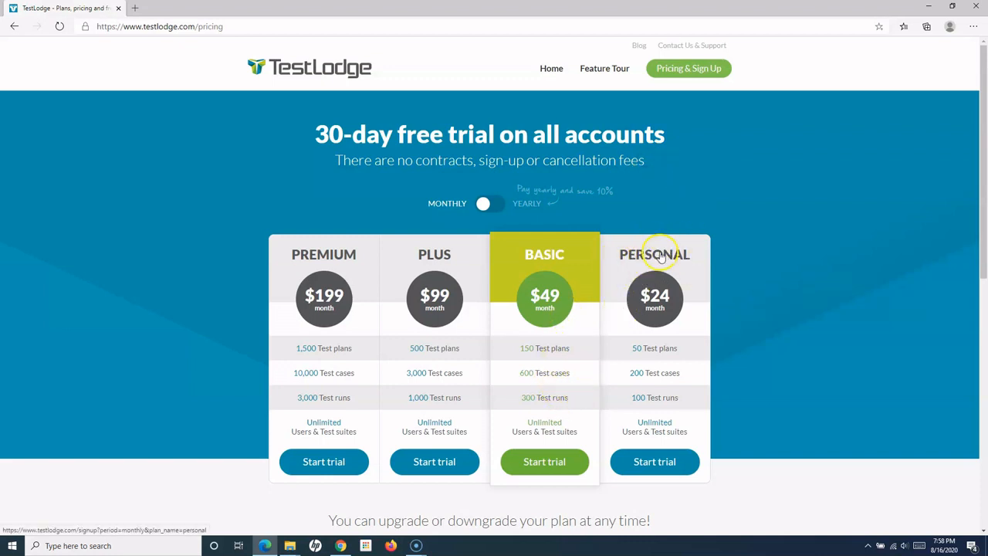
mouse_move(652, 383)
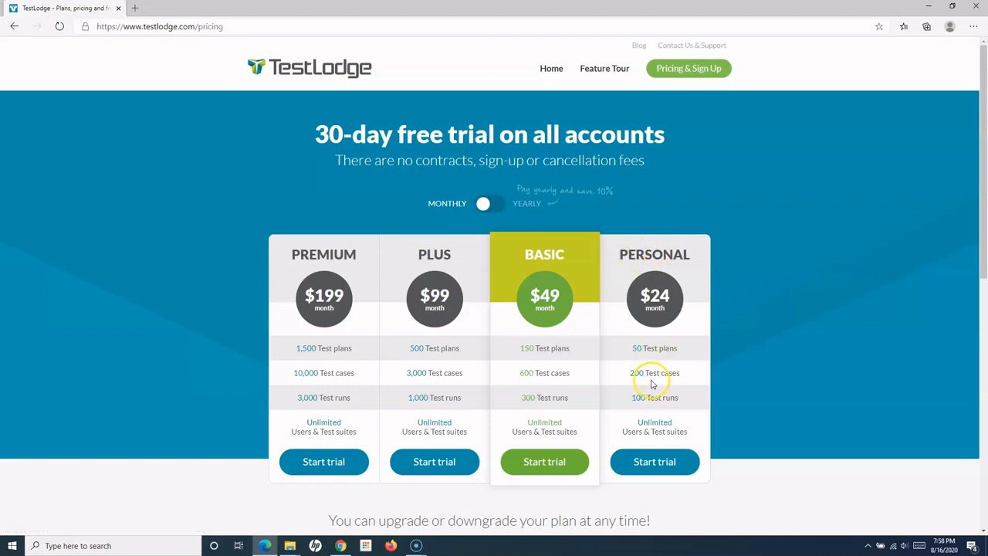
double_click(655, 347)
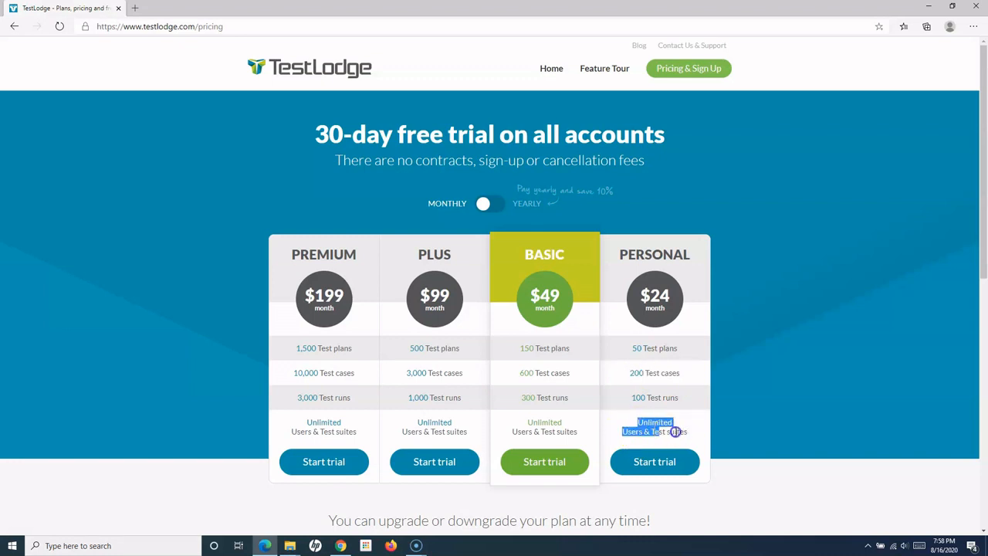
mouse_move(508, 366)
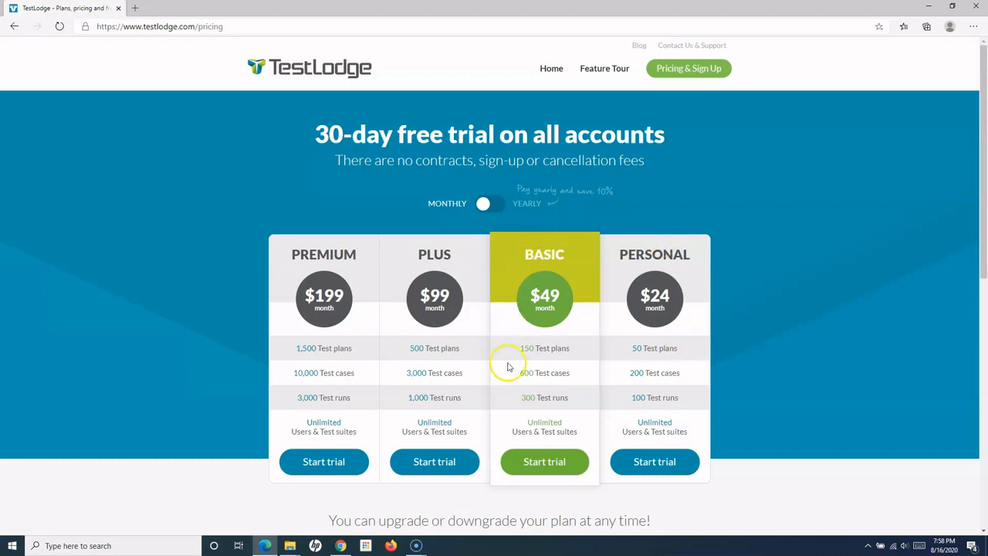
mouse_move(522, 193)
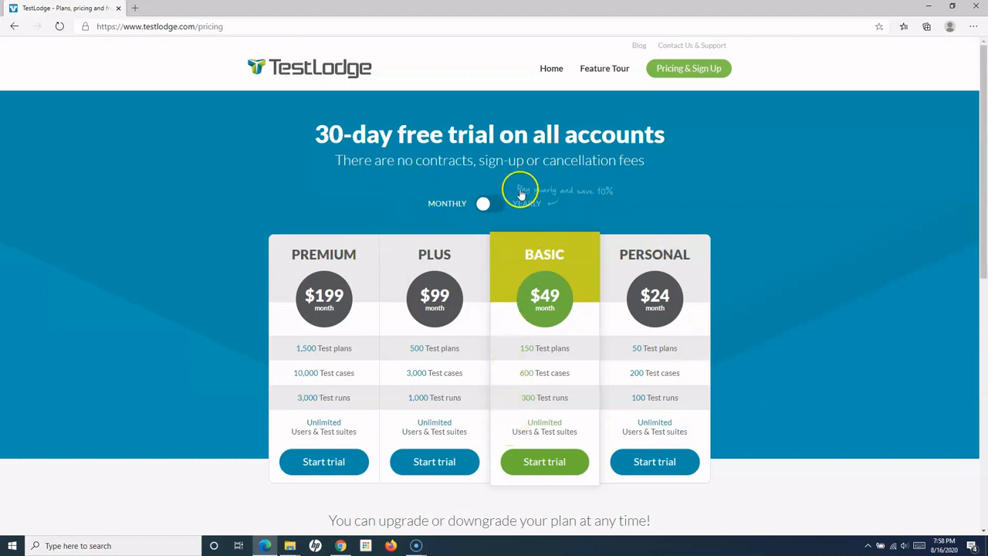
click(494, 204)
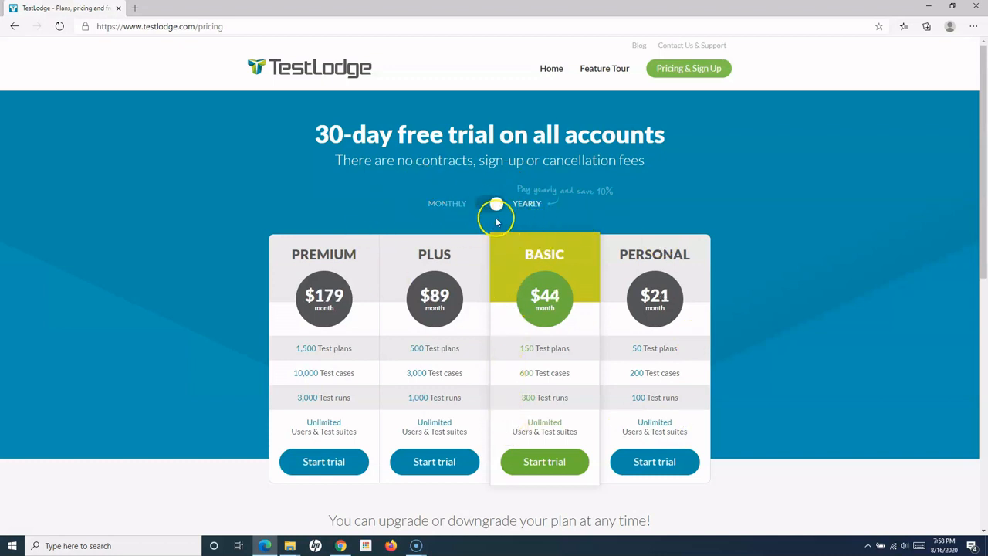
click(484, 204)
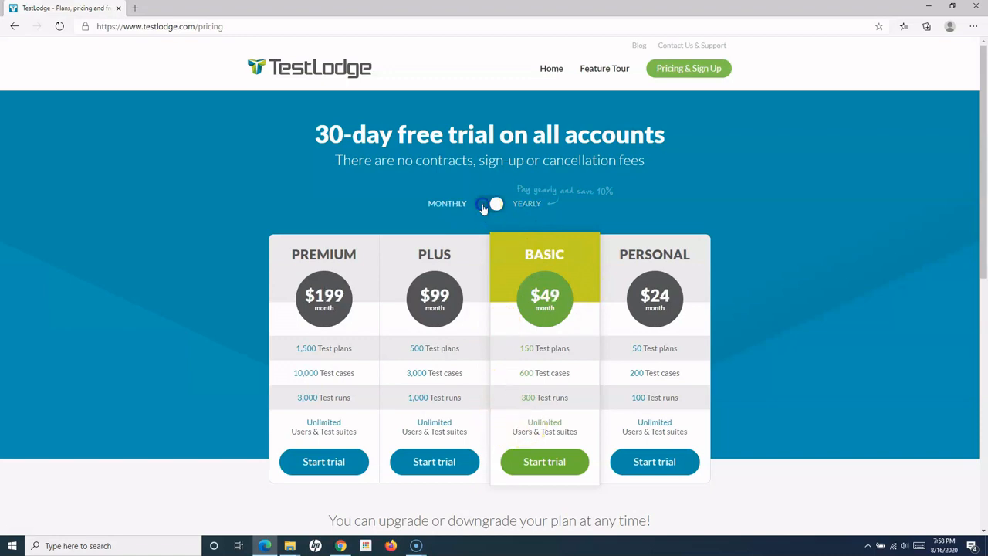
scroll(down, 3)
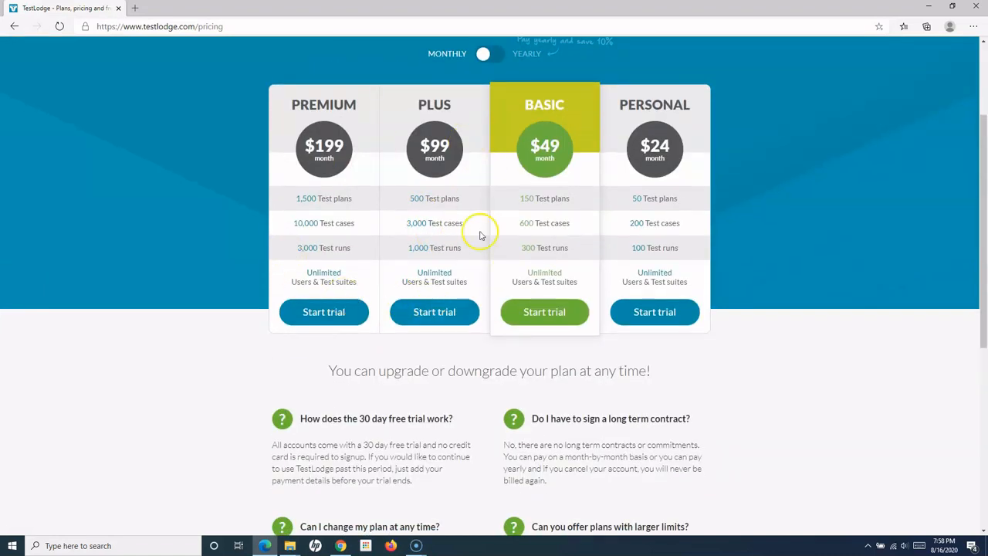
scroll(up, 3)
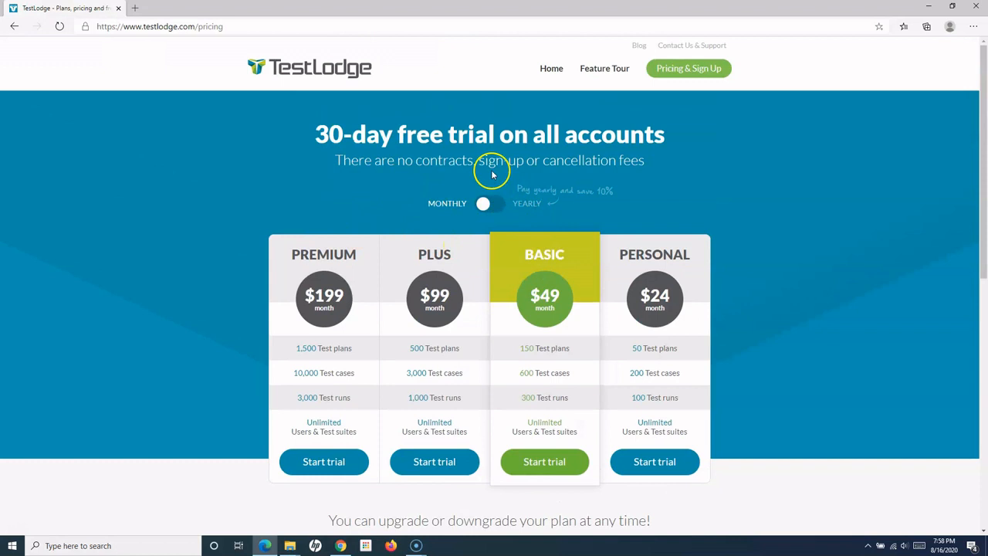
mouse_move(660, 161)
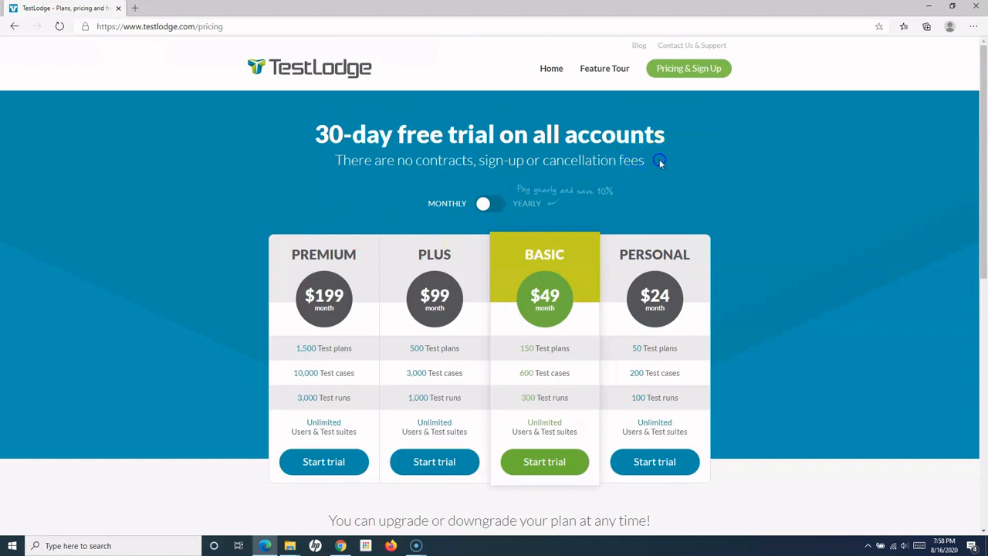
mouse_move(645, 162)
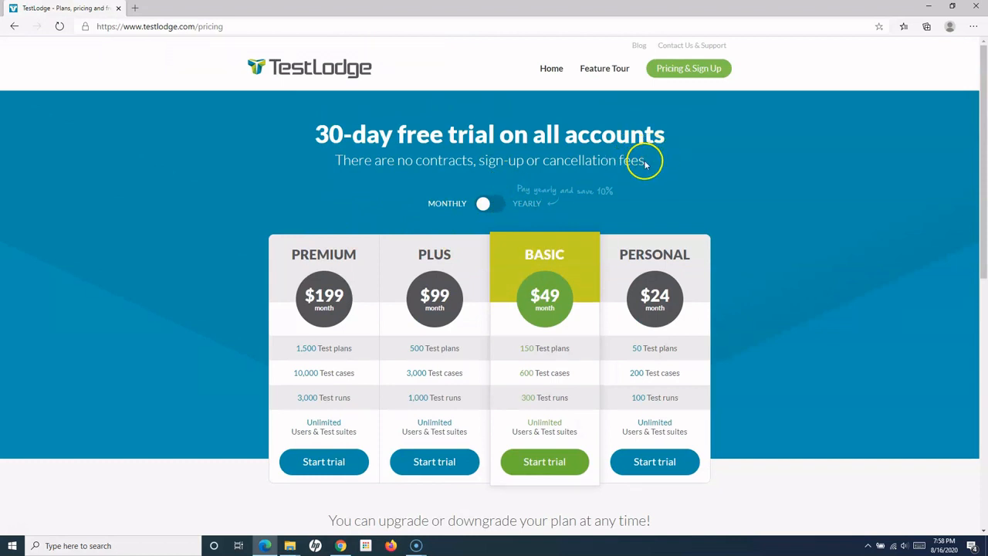
mouse_move(448, 161)
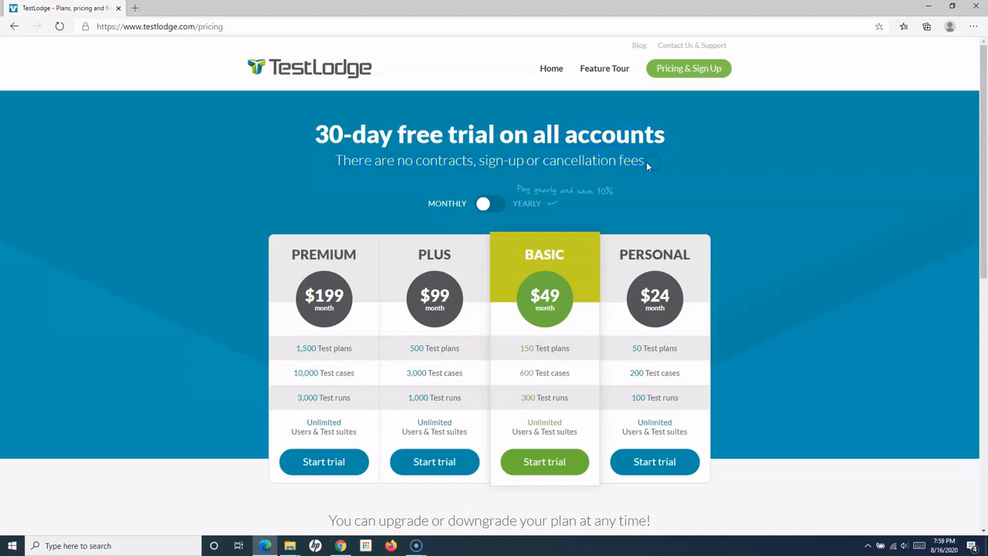
mouse_move(606, 68)
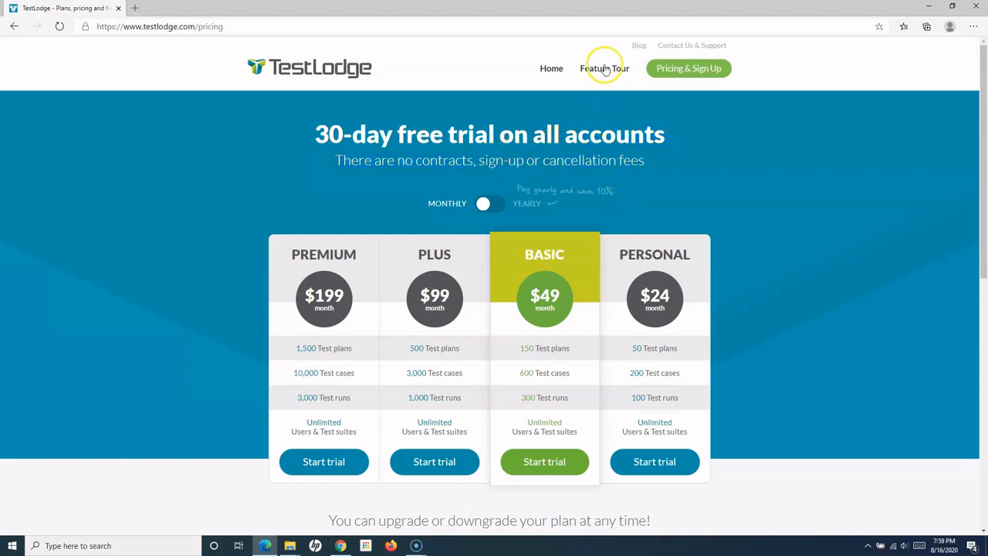
click(605, 68)
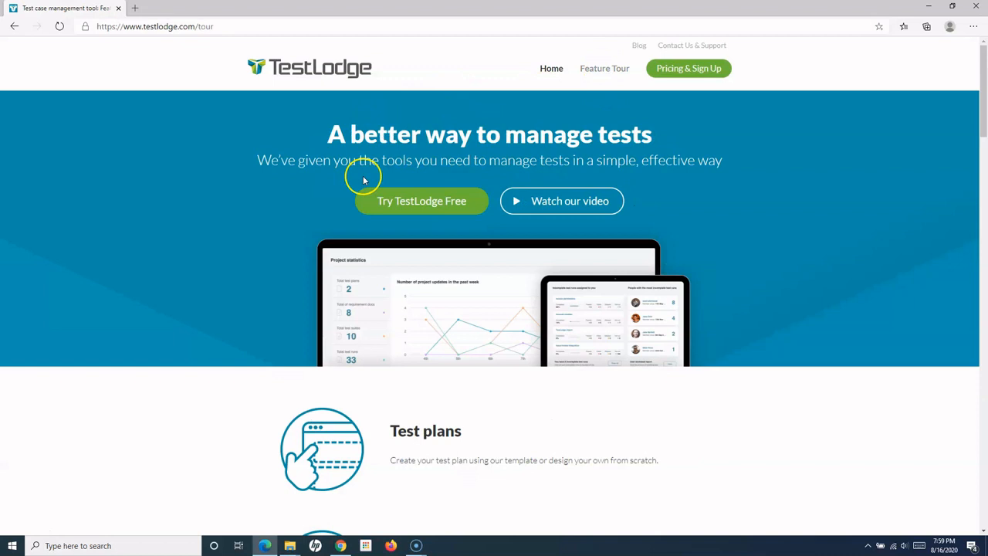
mouse_move(250, 172)
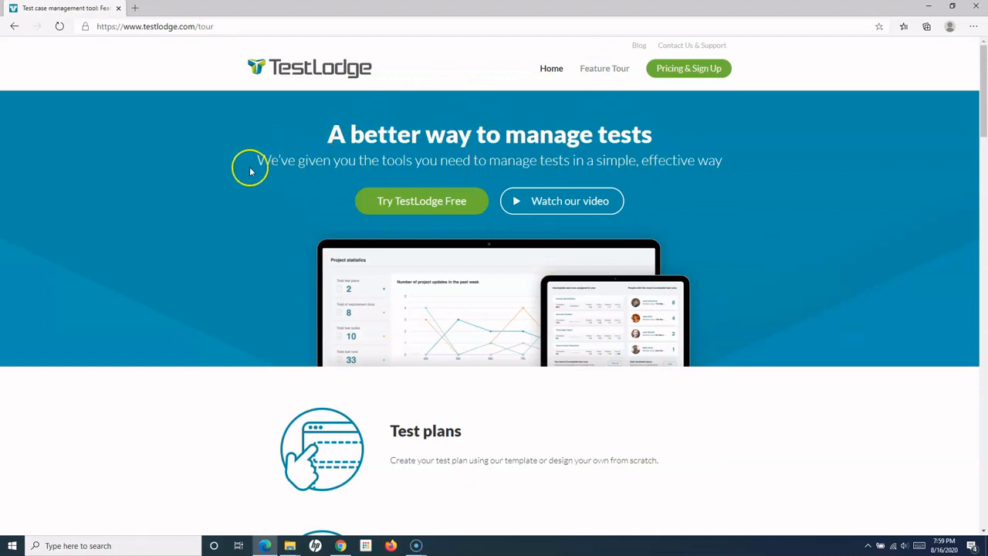
scroll(down, 3)
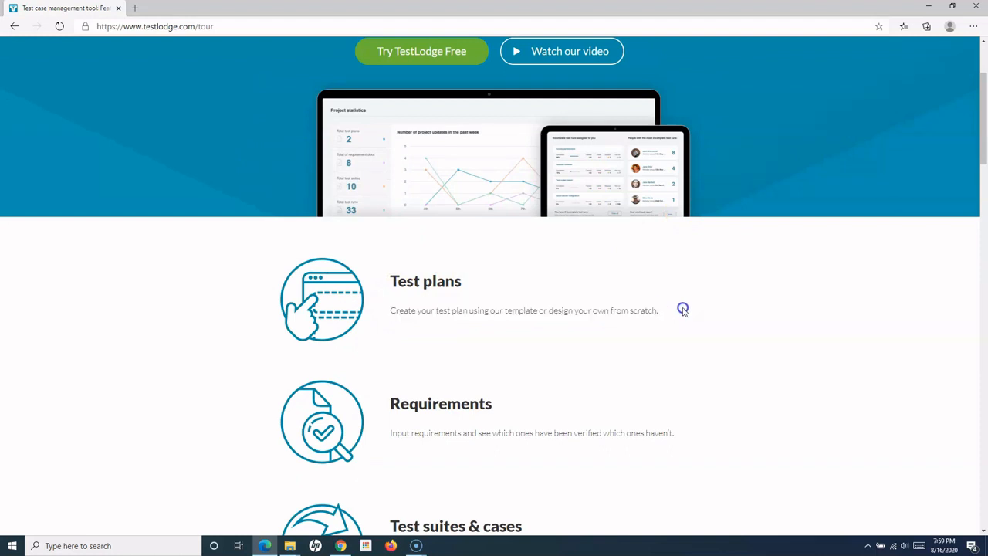
mouse_move(587, 309)
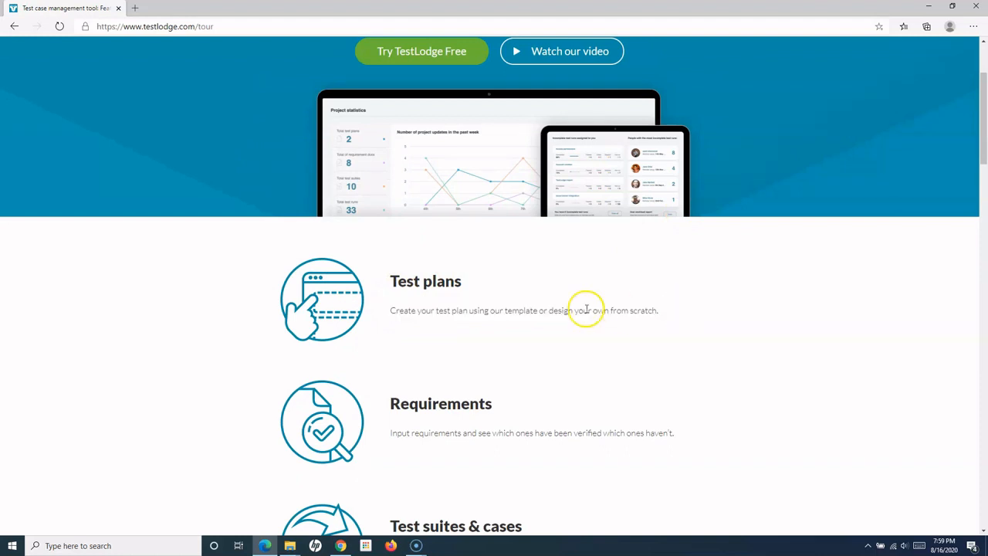
mouse_move(393, 309)
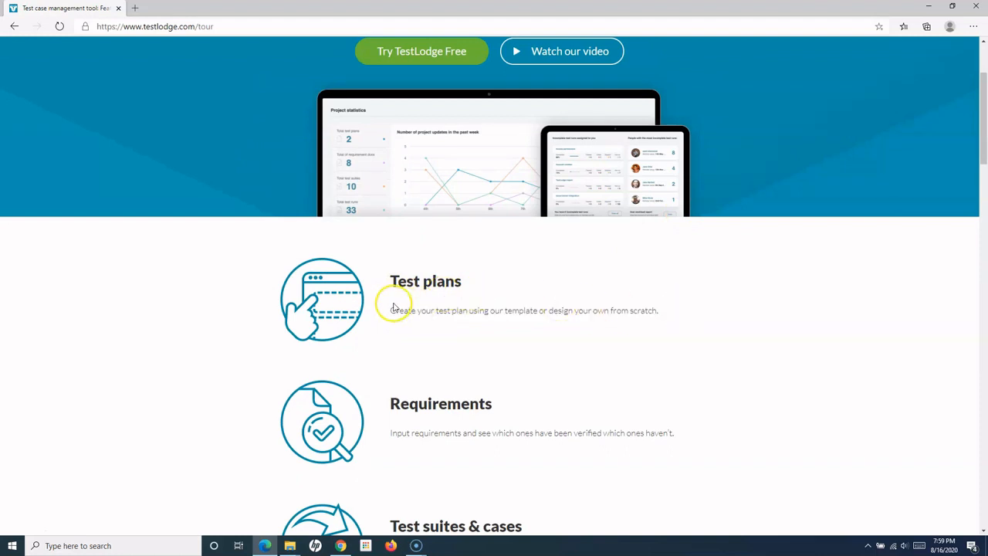
mouse_move(472, 331)
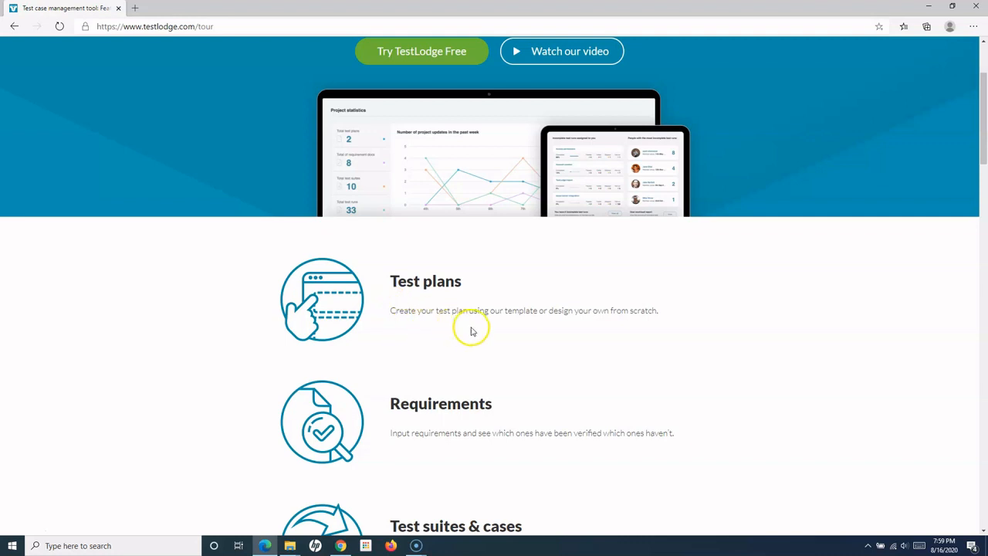
mouse_move(402, 281)
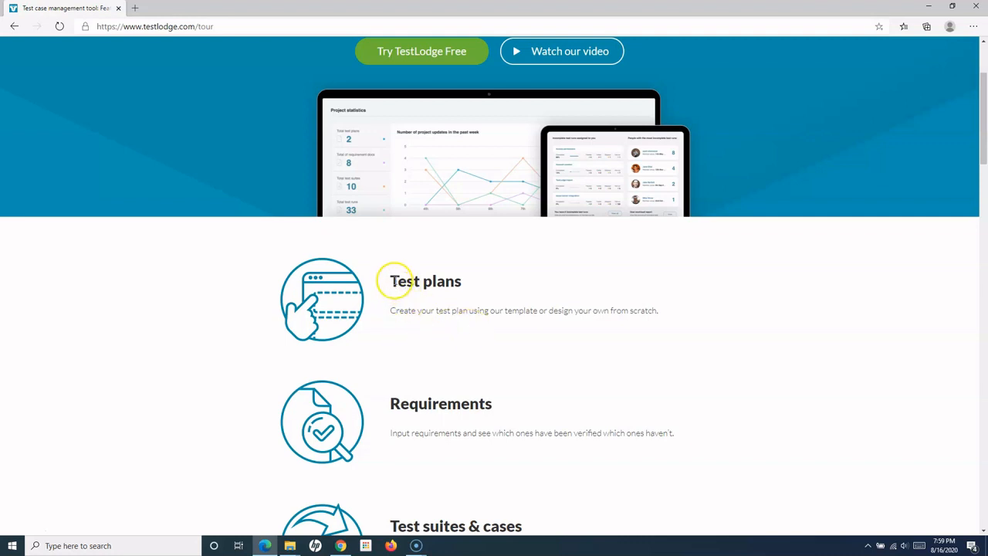
mouse_move(389, 311)
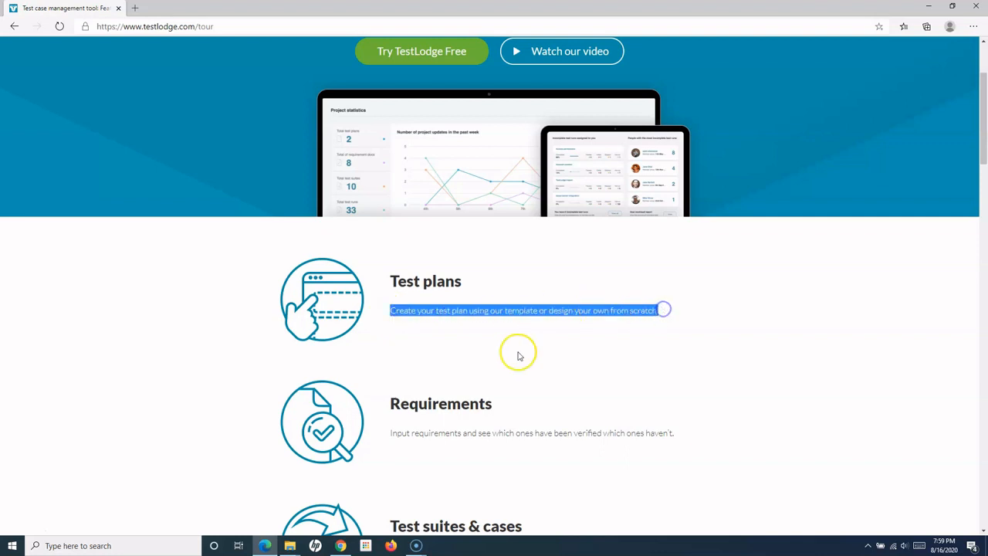
scroll(down, 3)
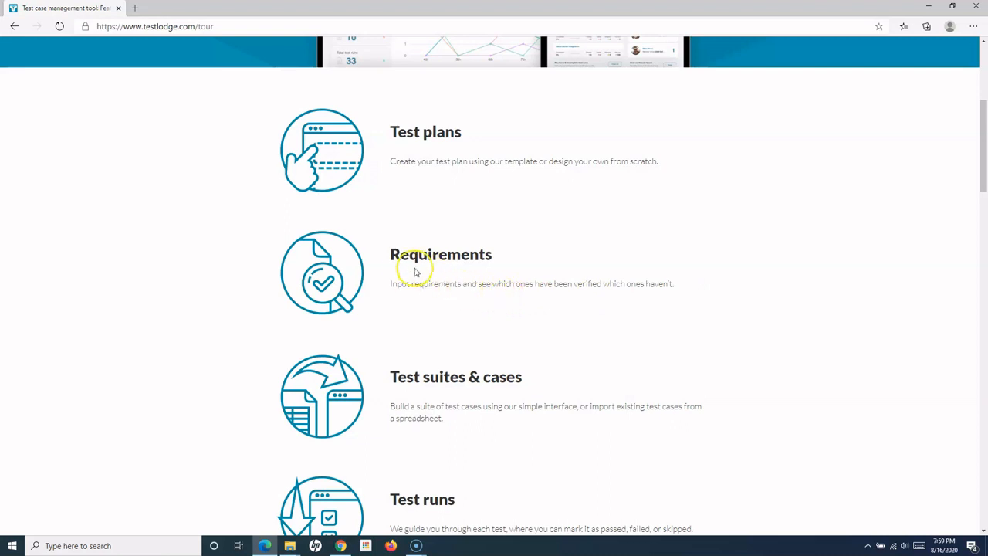
mouse_move(401, 260)
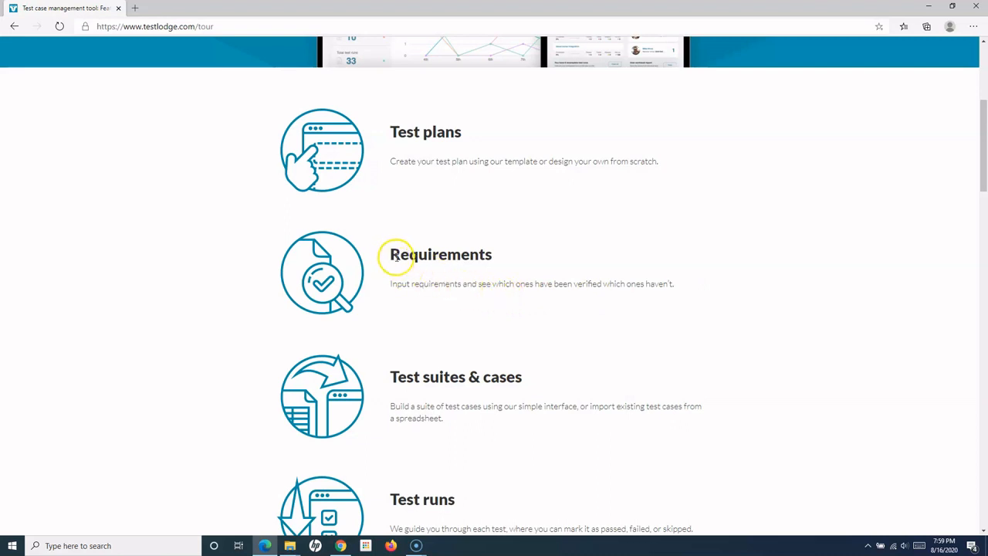
mouse_move(402, 284)
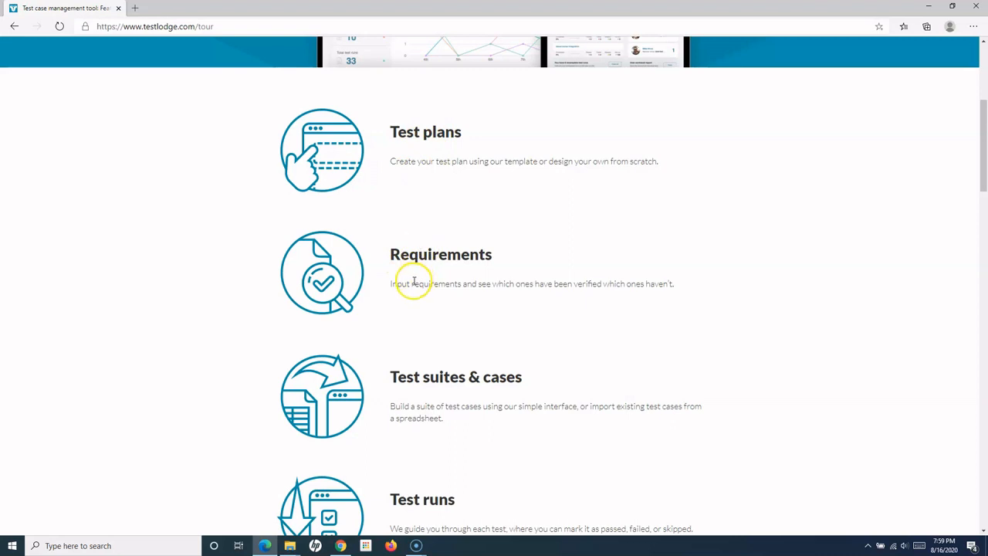
mouse_move(399, 290)
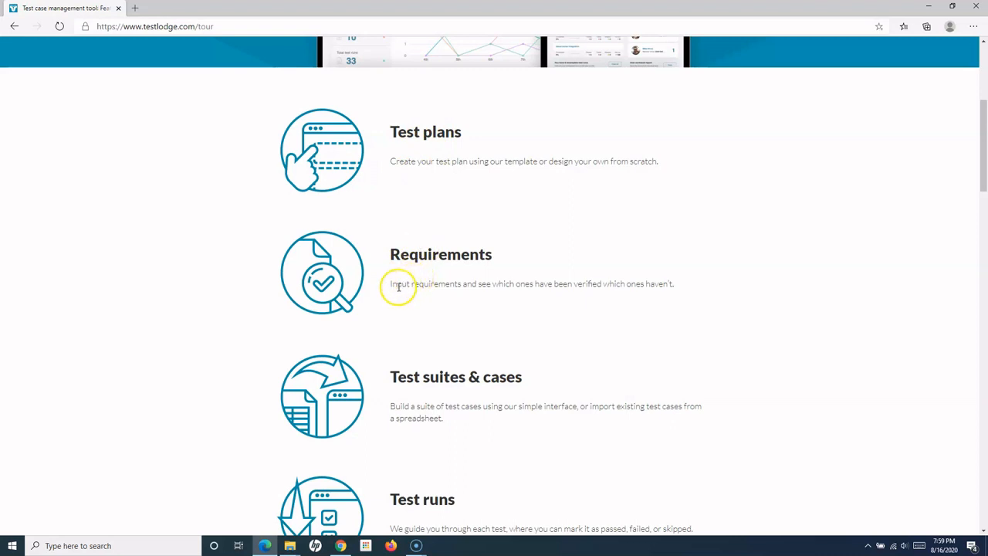
mouse_move(433, 349)
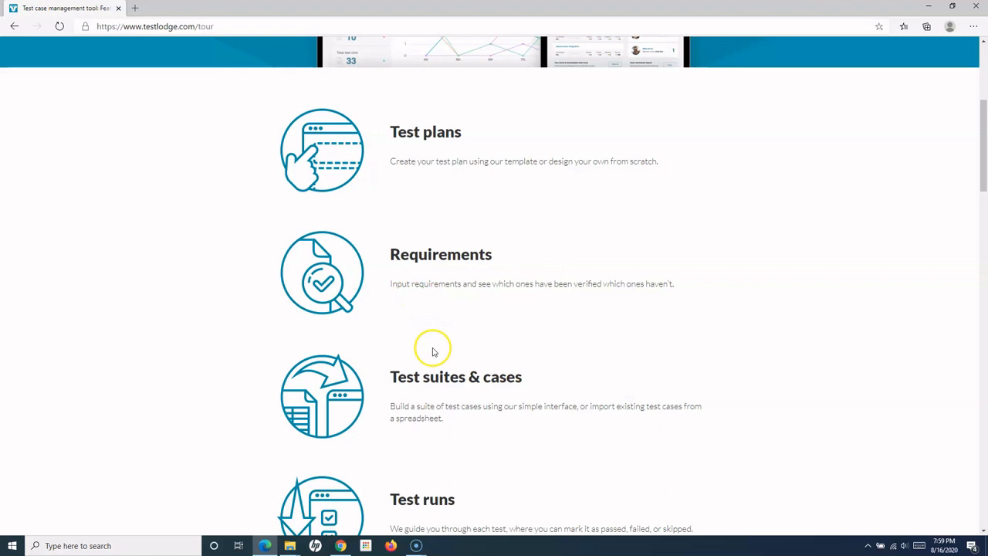
scroll(down, 3)
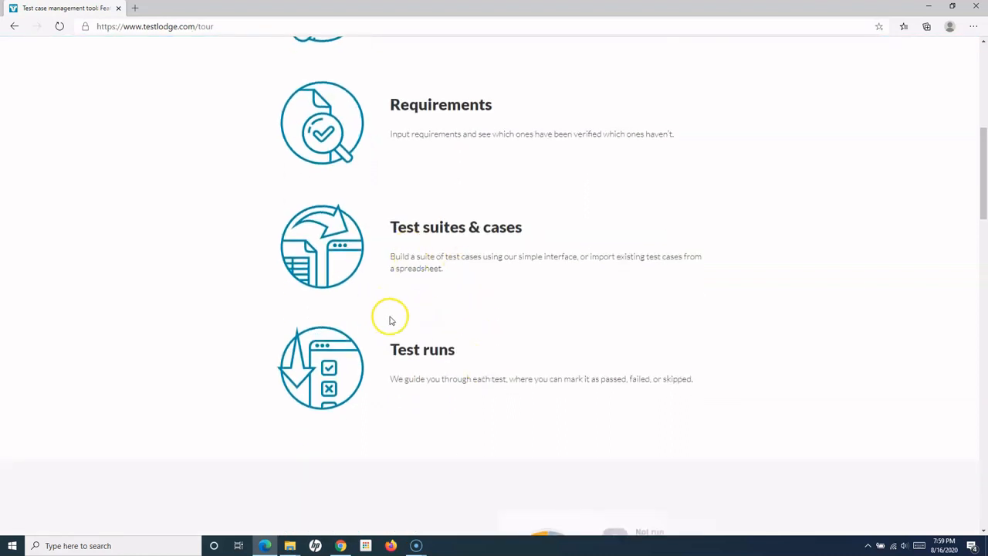
scroll(down, 3)
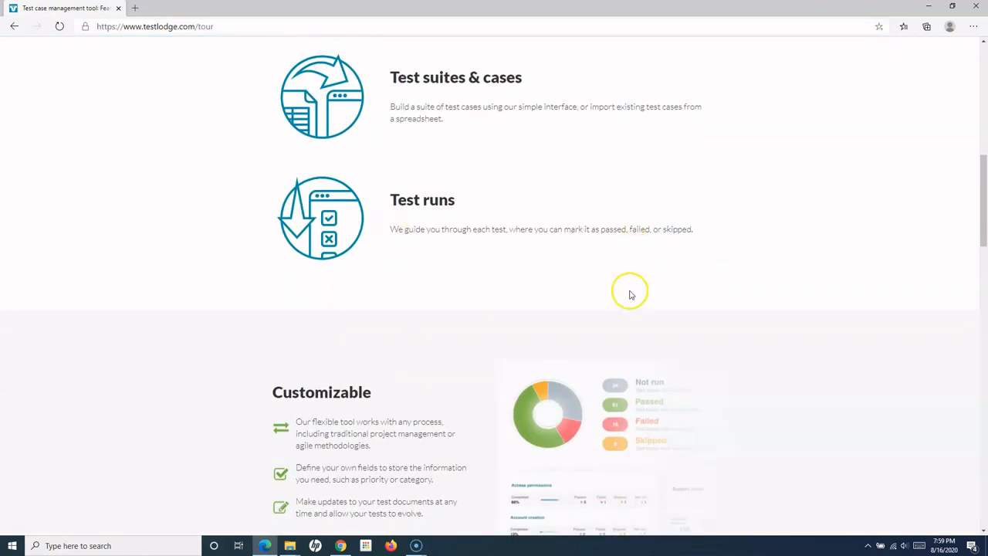
mouse_move(629, 294)
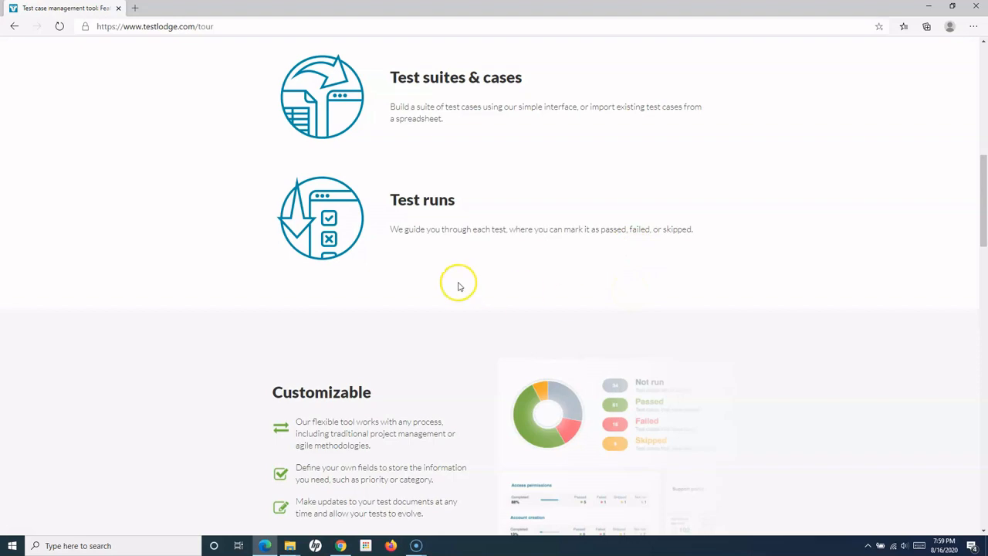
scroll(up, 3)
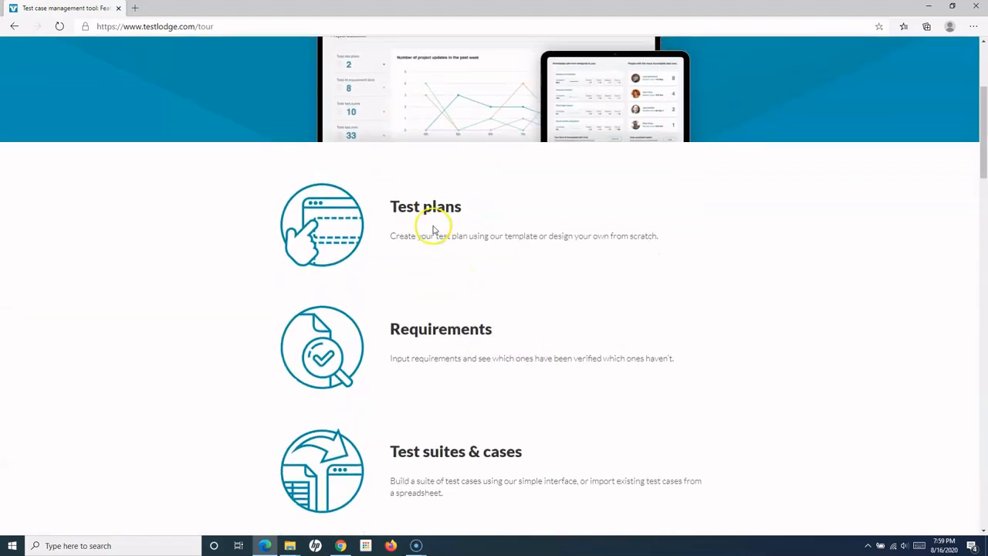
scroll(up, 3)
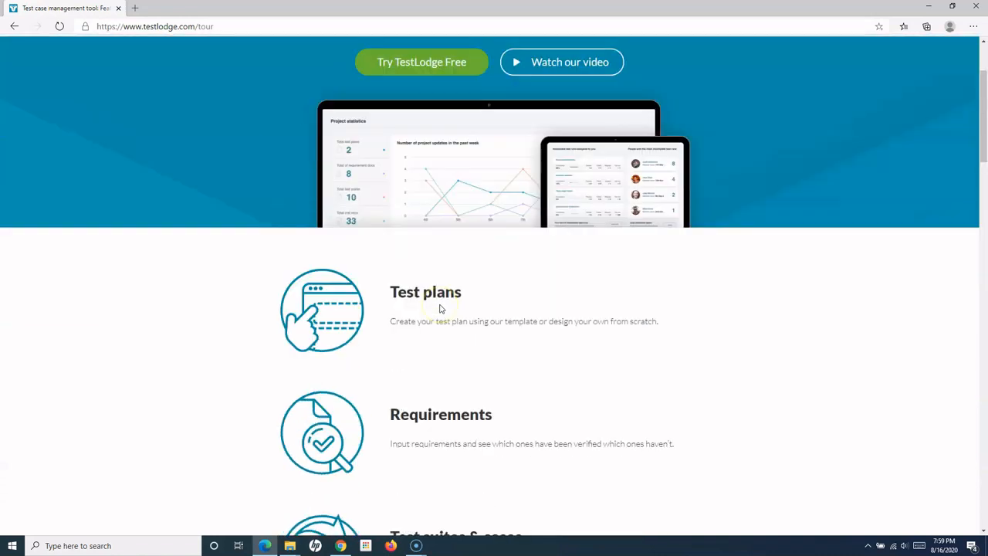
scroll(down, 3)
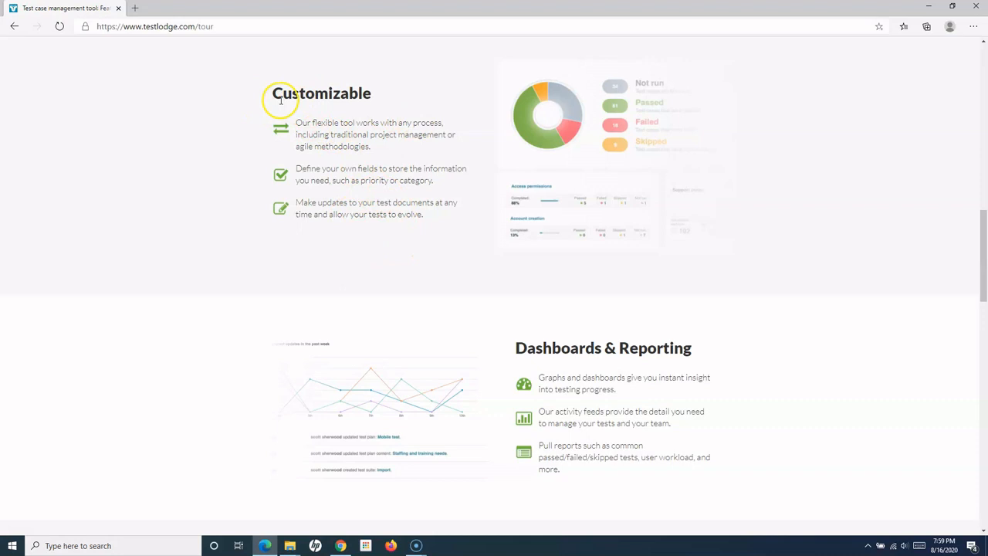
drag(272, 93, 432, 216)
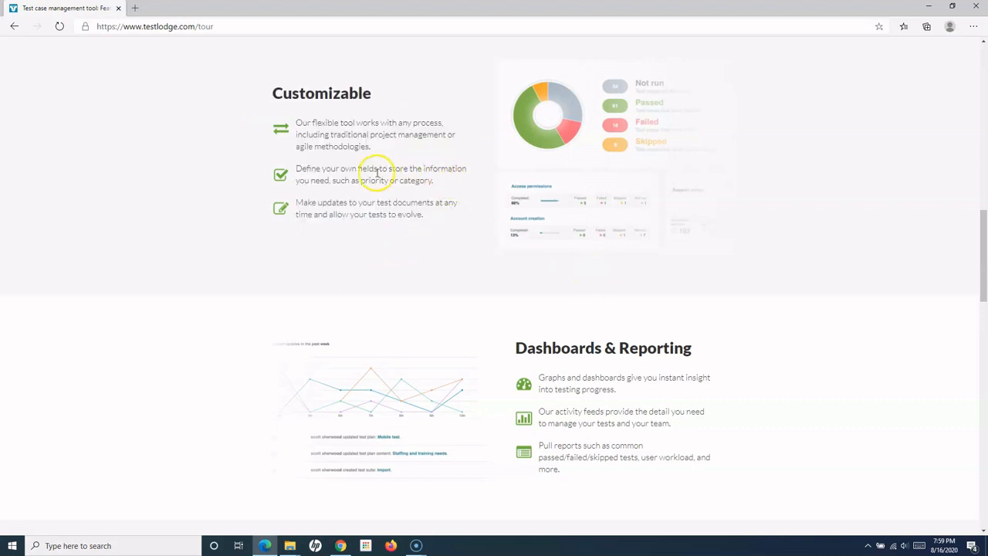
mouse_move(368, 254)
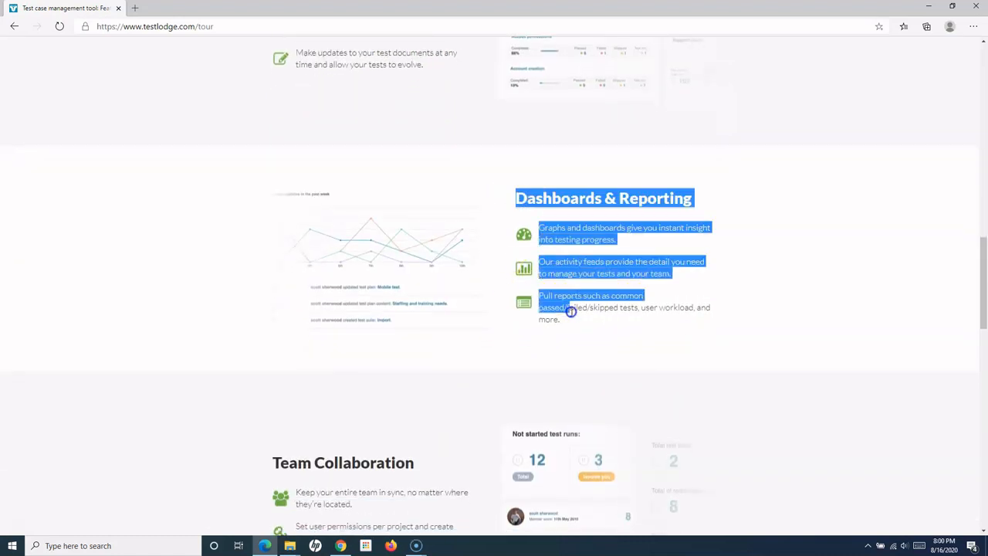
scroll(down, 3)
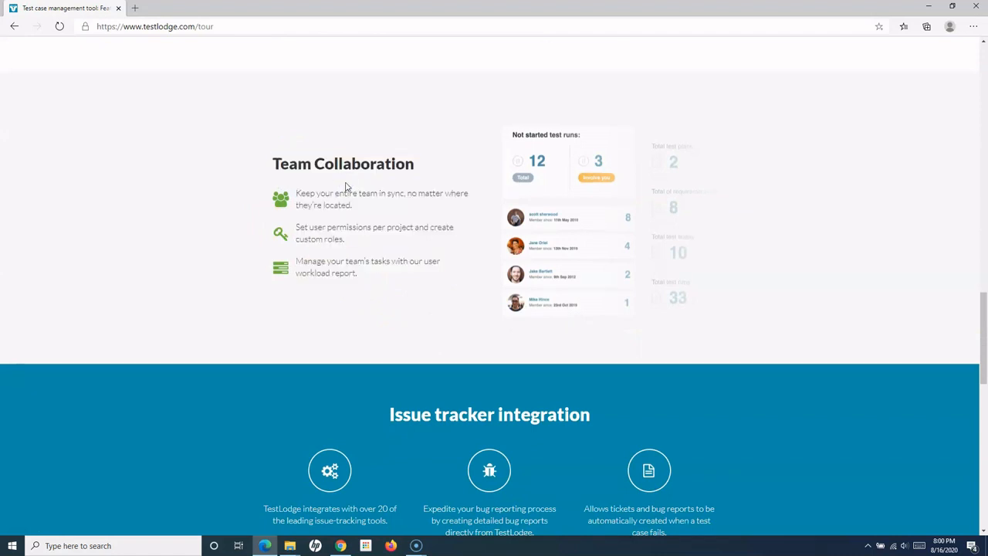
mouse_move(389, 247)
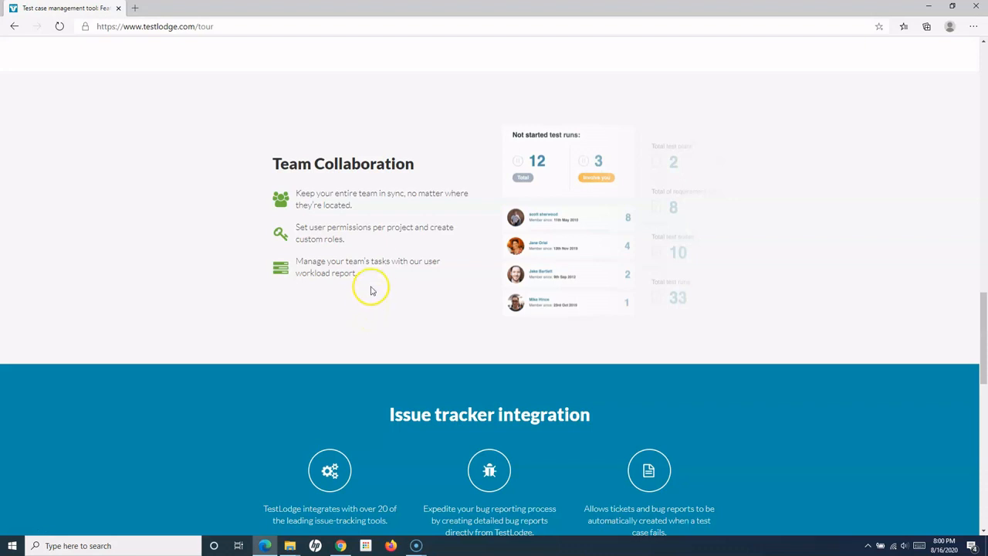
scroll(down, 3)
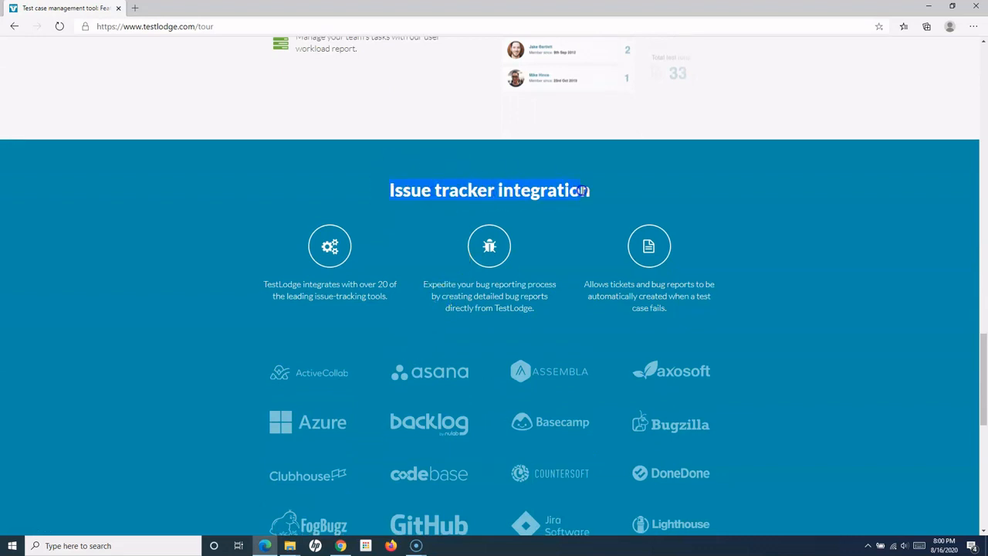
mouse_move(584, 191)
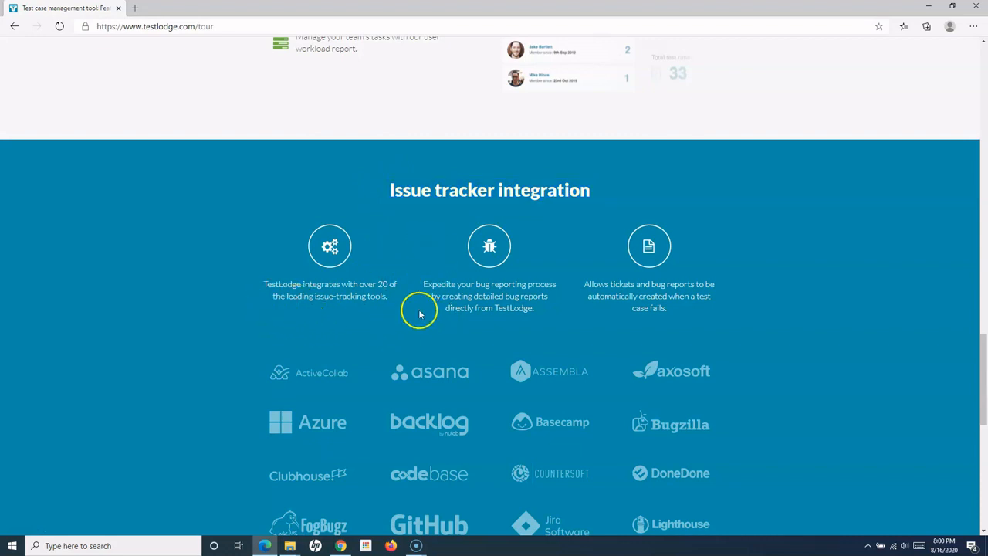
mouse_move(388, 303)
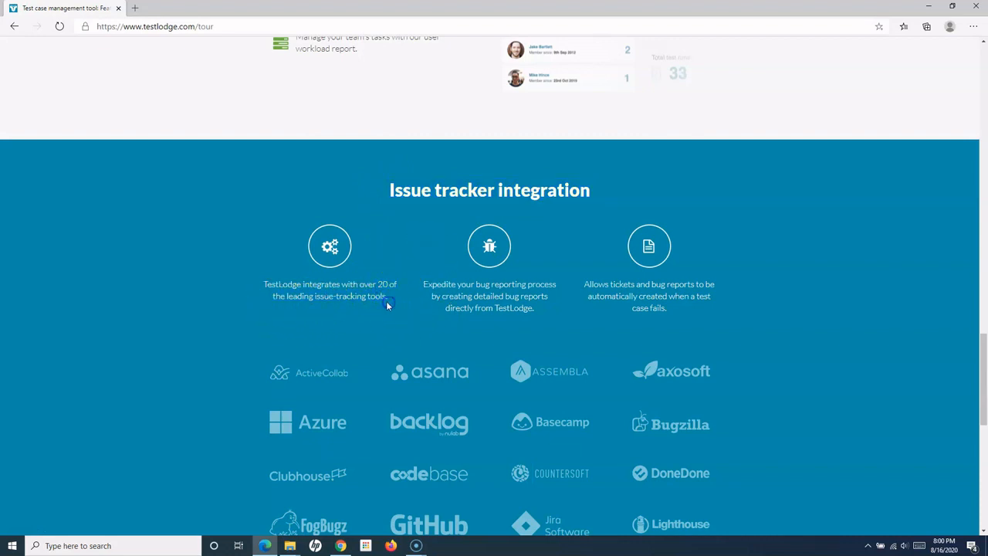
mouse_move(398, 322)
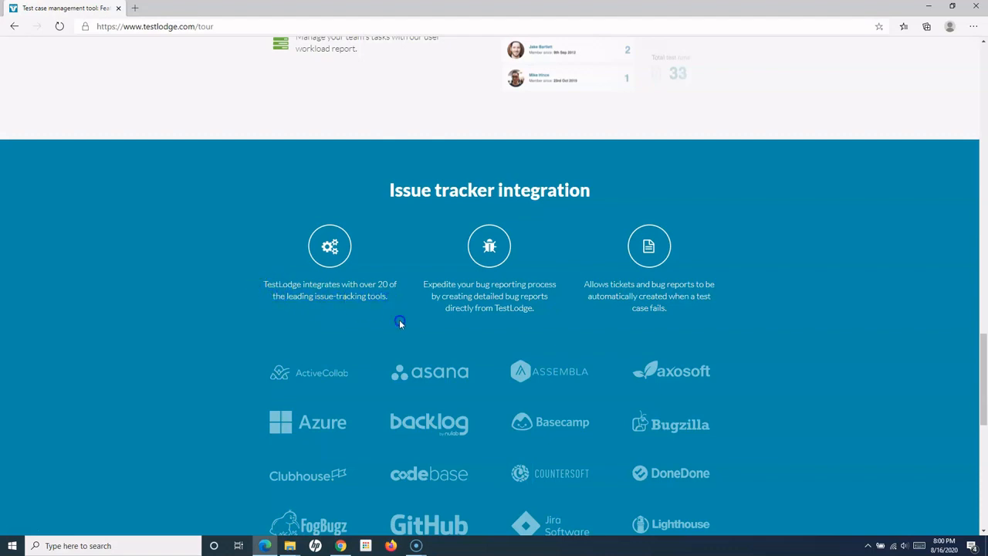
scroll(down, 3)
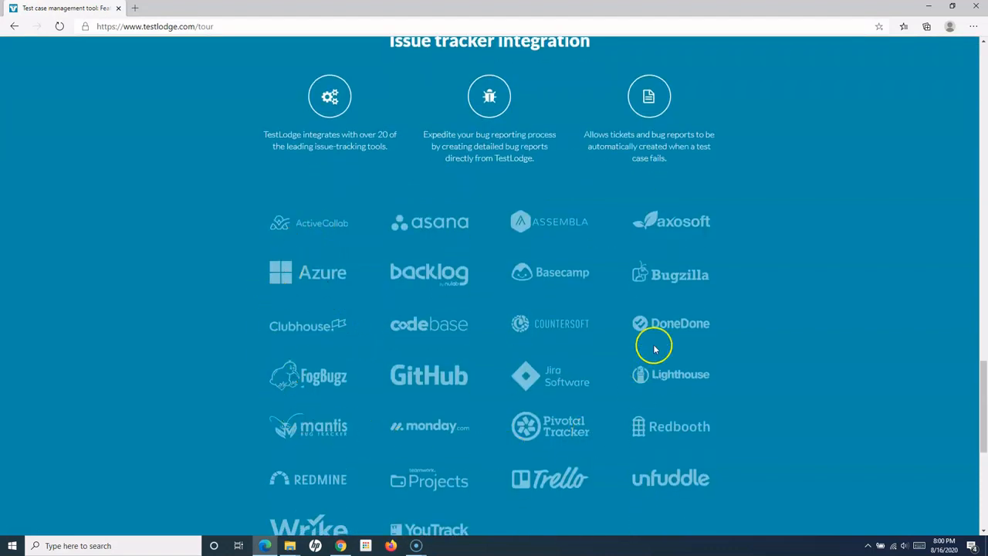
scroll(down, 3)
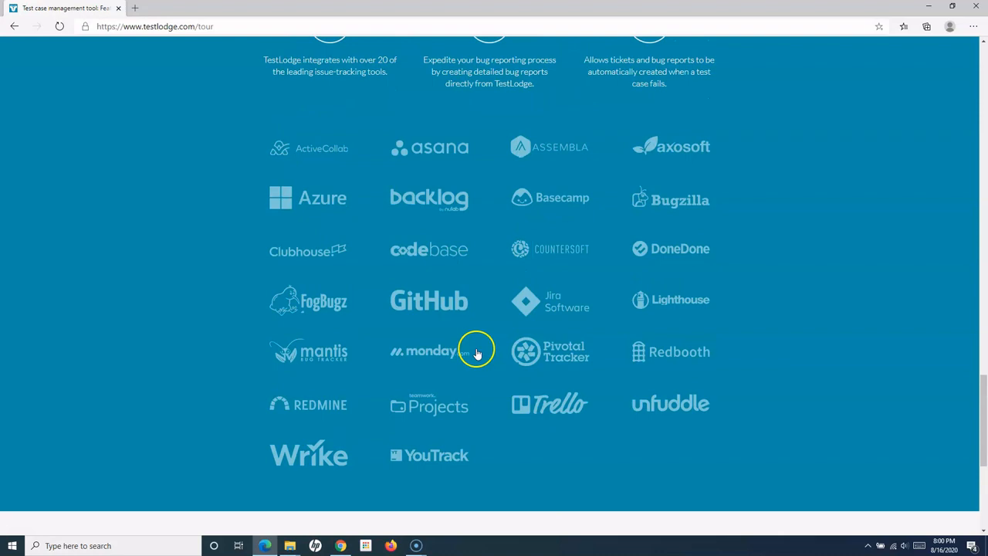
scroll(up, 3)
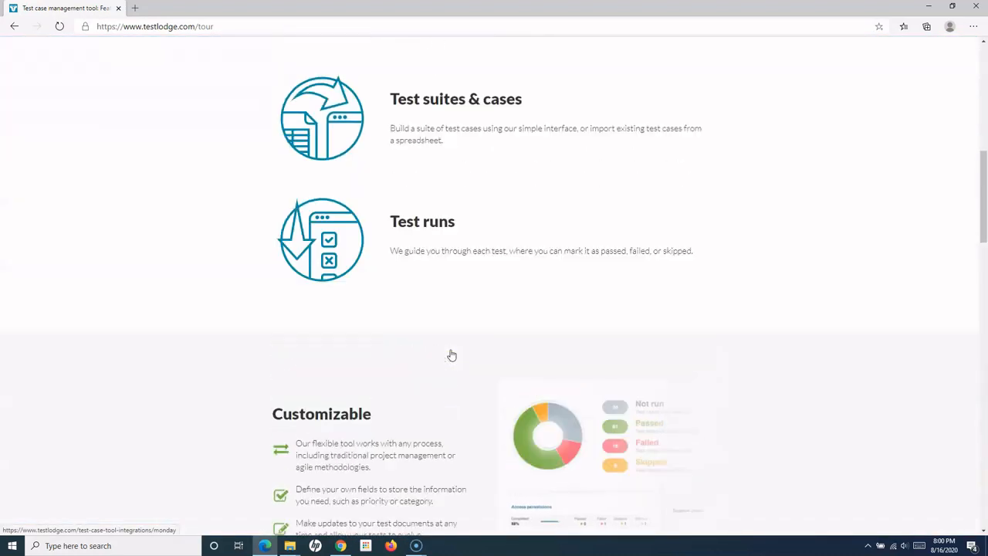
scroll(up, 3)
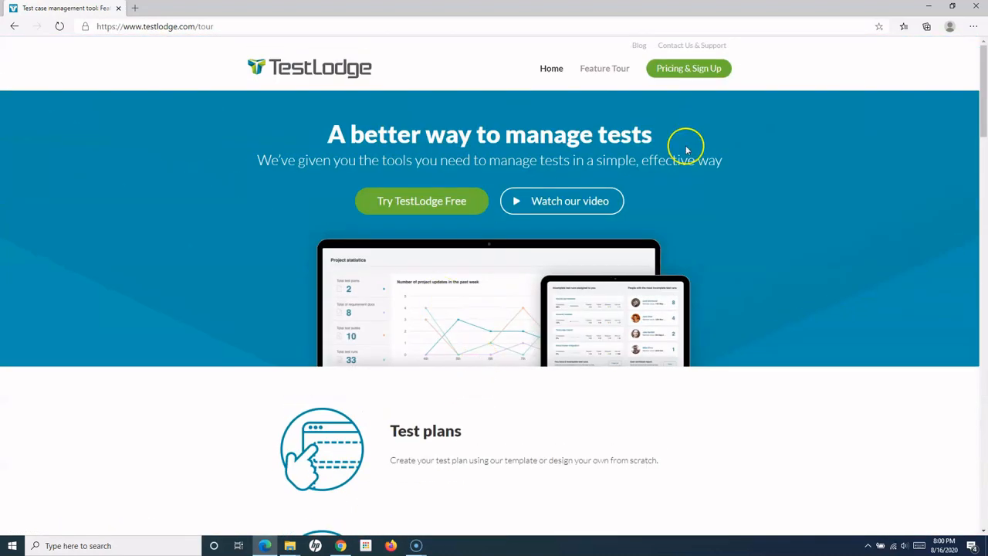
- Start the 30-day free trial signup for the Plus plan from the home page
click(421, 201)
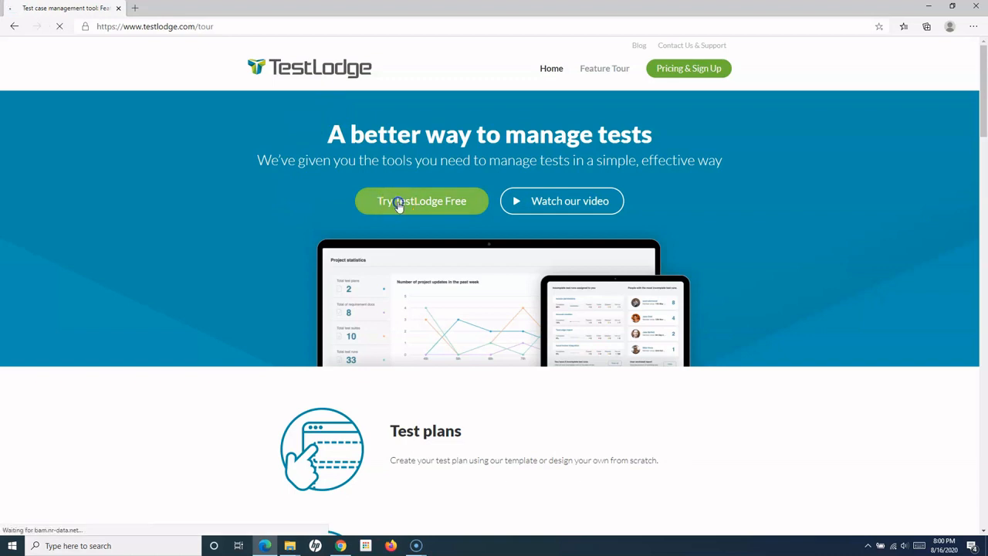
click(421, 201)
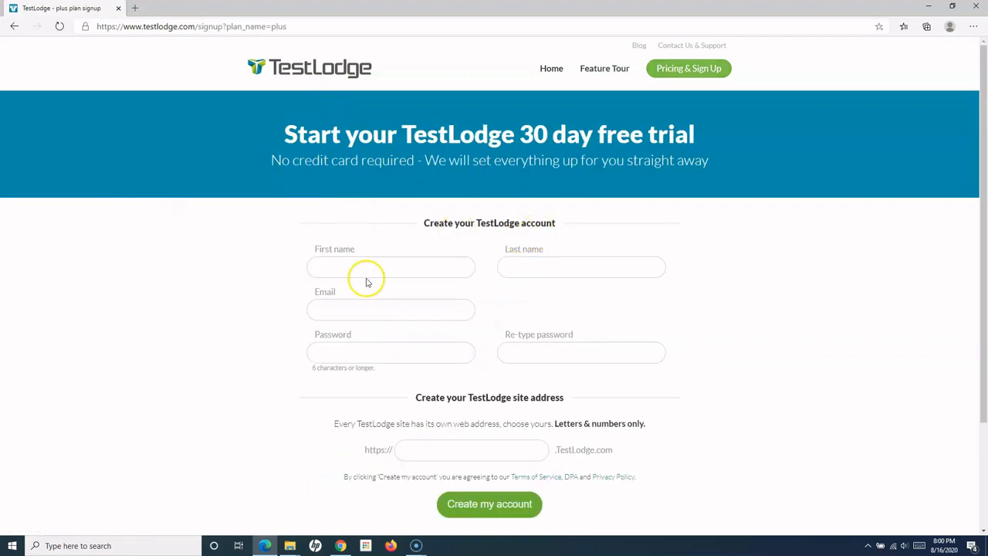
mouse_move(671, 111)
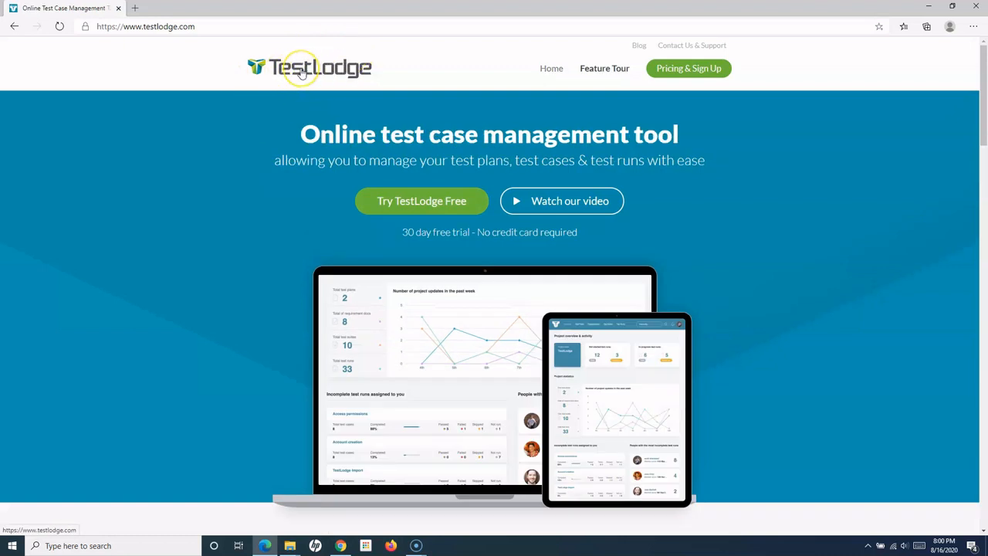
click(421, 201)
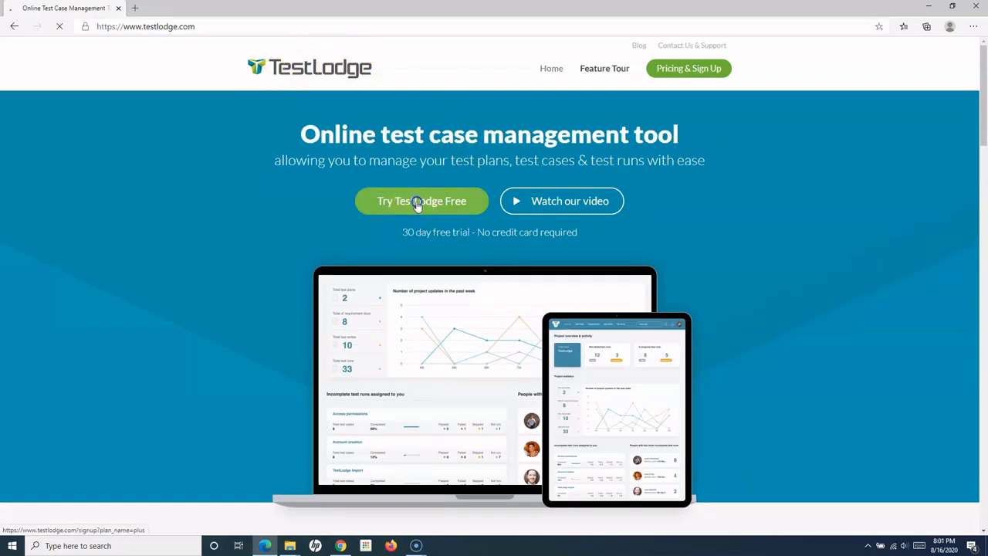
click(422, 200)
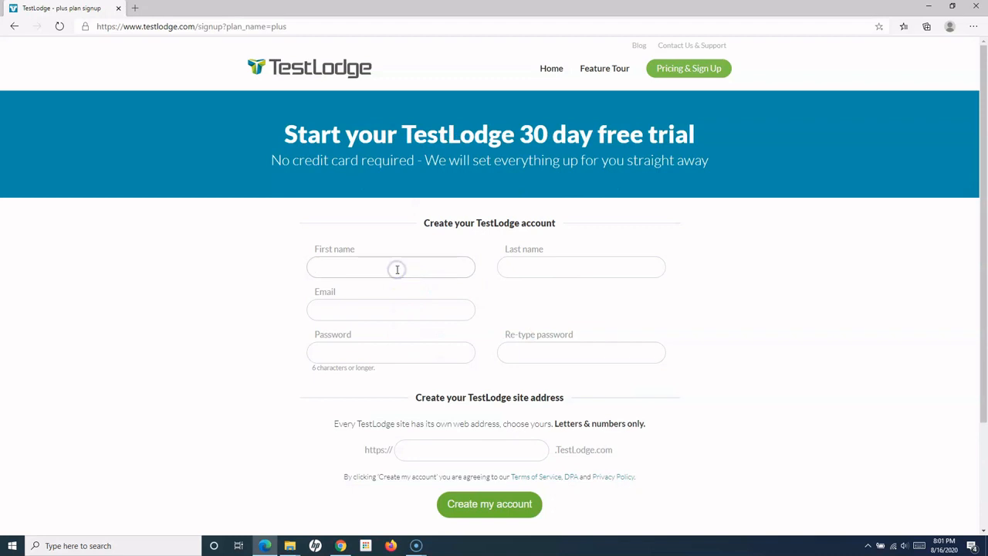
- Fill in first name RCV, last name Academy, a gmail address, and both password fields
click(390, 266)
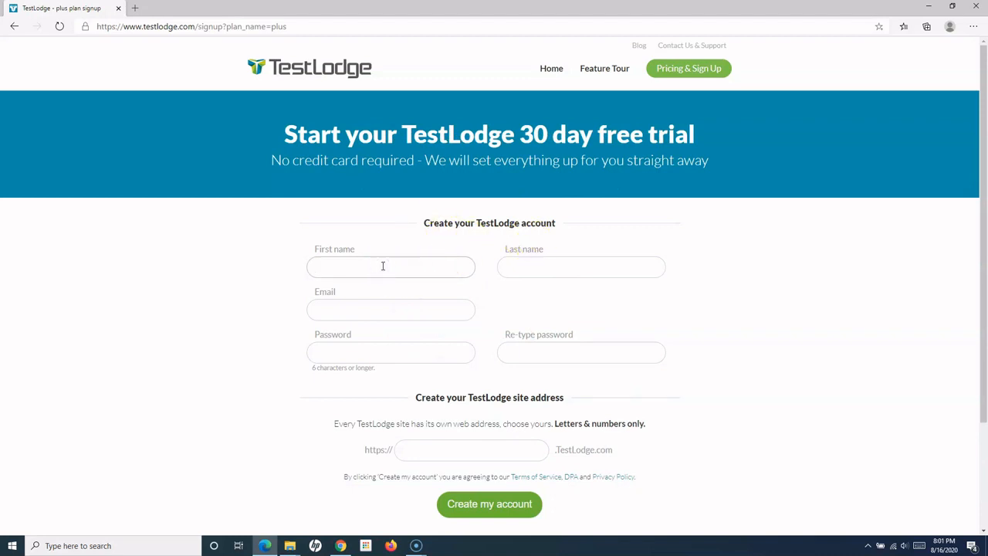
text(RCV)
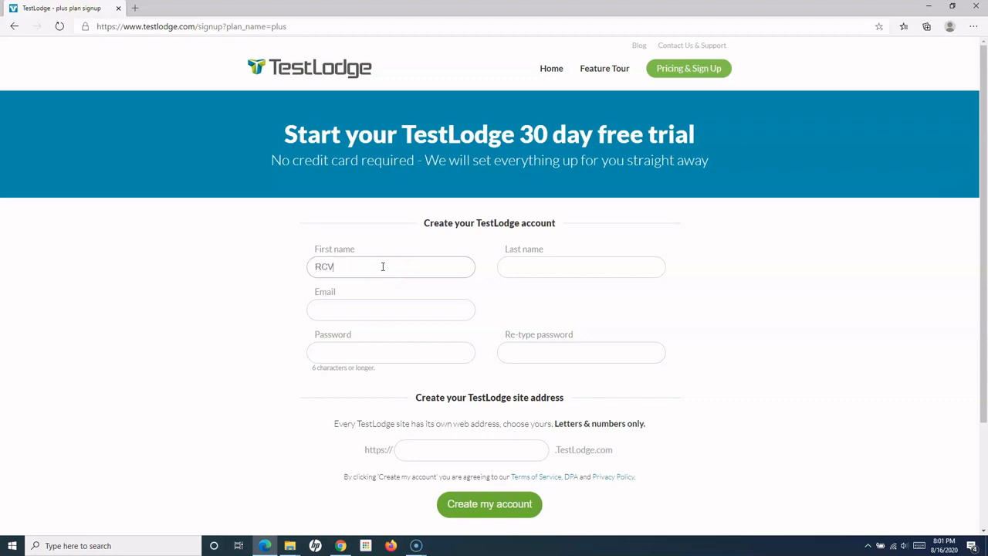
text(A)
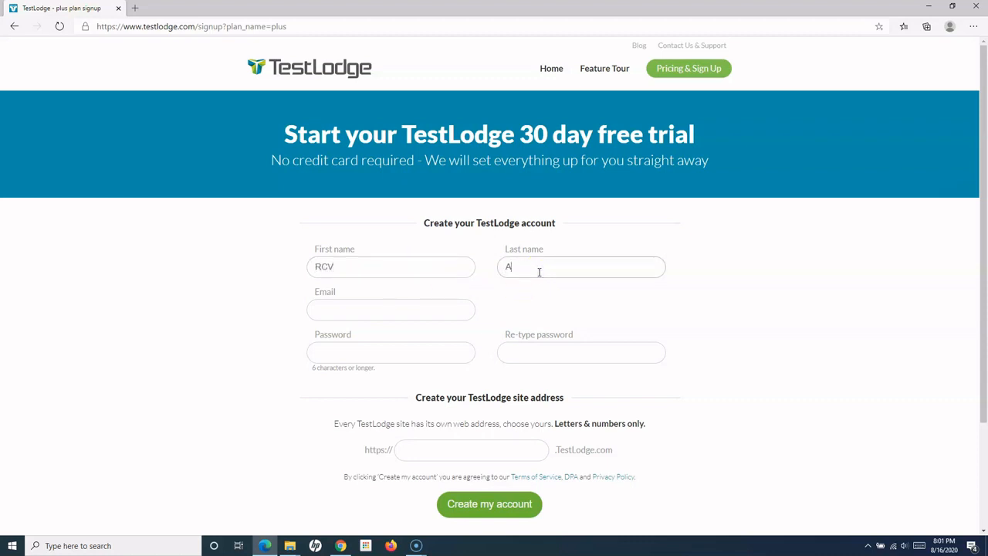
text(cademy)
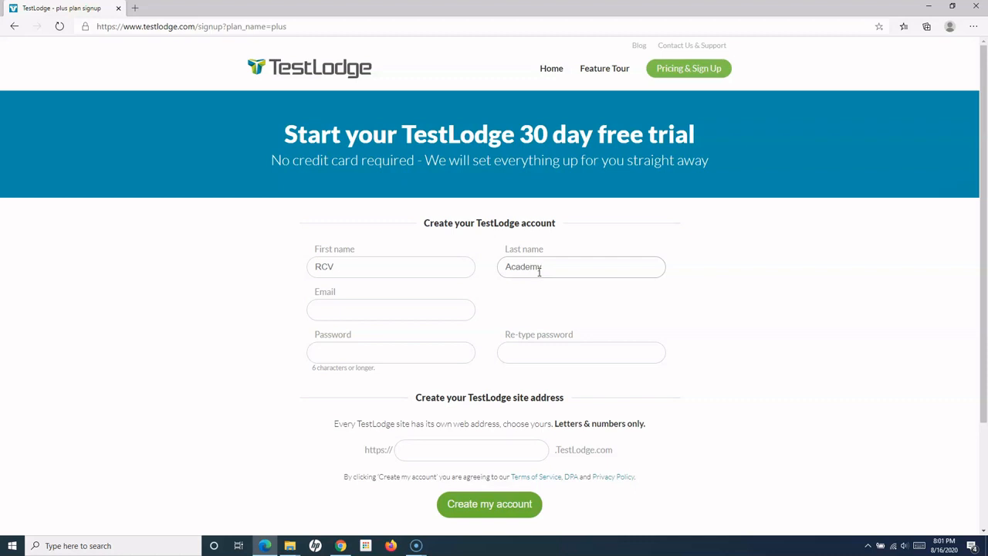
text(mr)
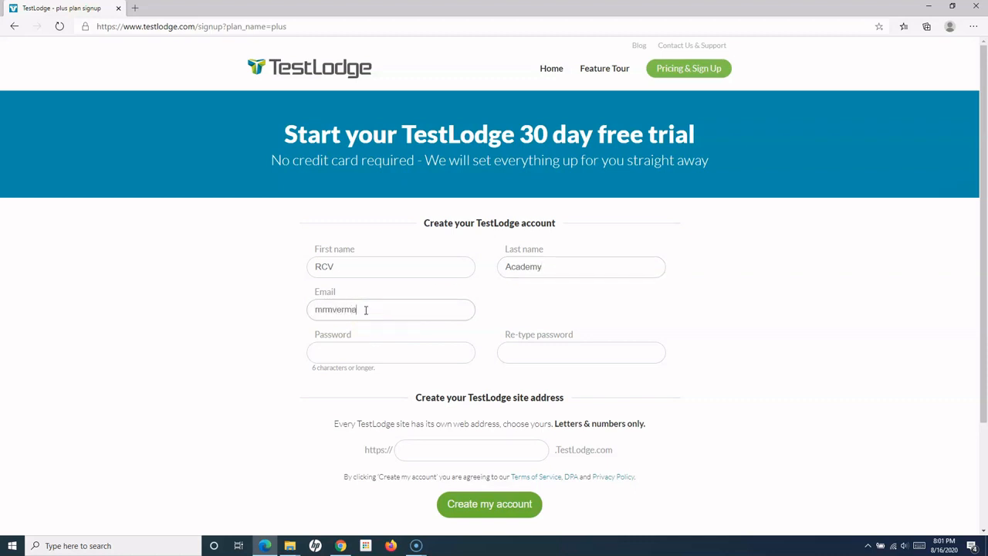
text(@gmail.com)
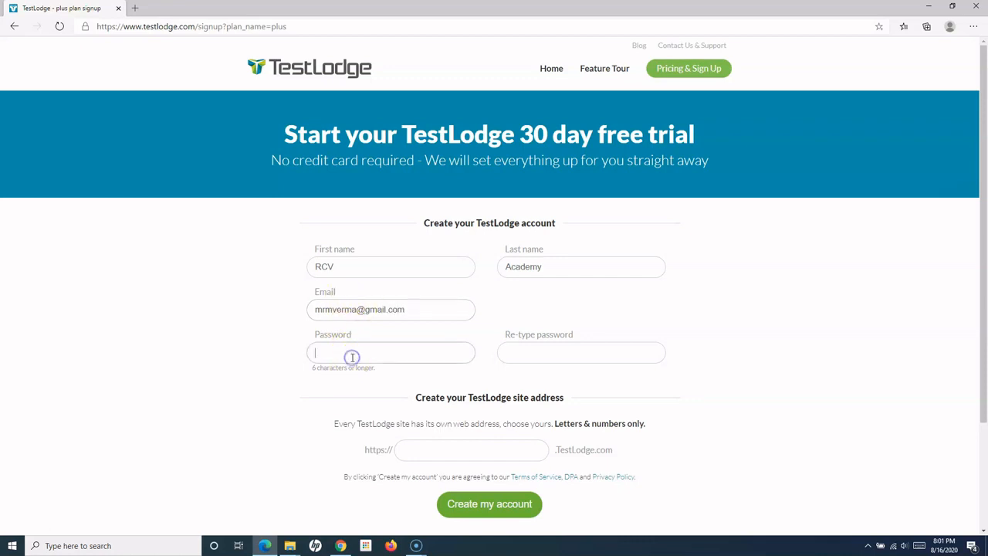
text(*)
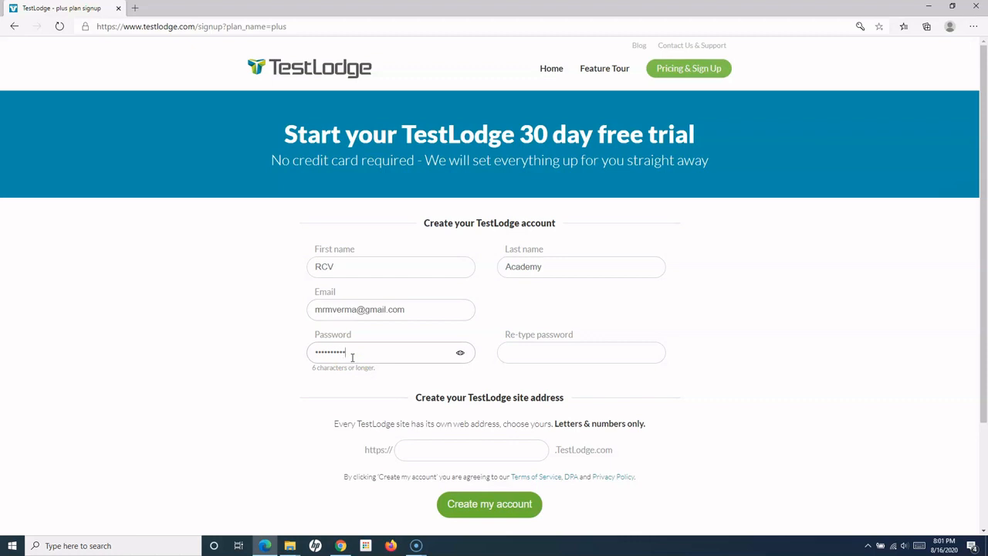
click(580, 352)
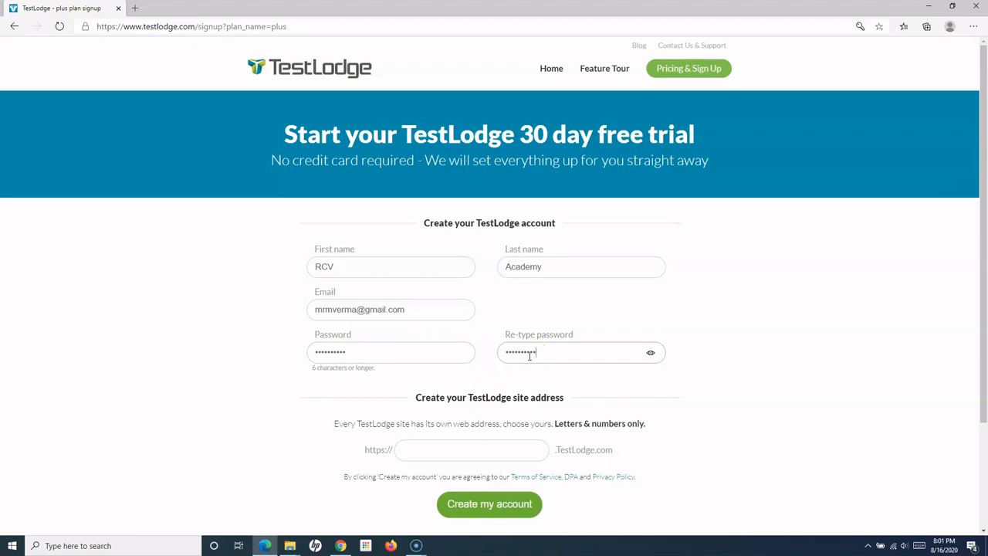
- Enter site address rcvacademy and submit Create my account
scroll(down, 3)
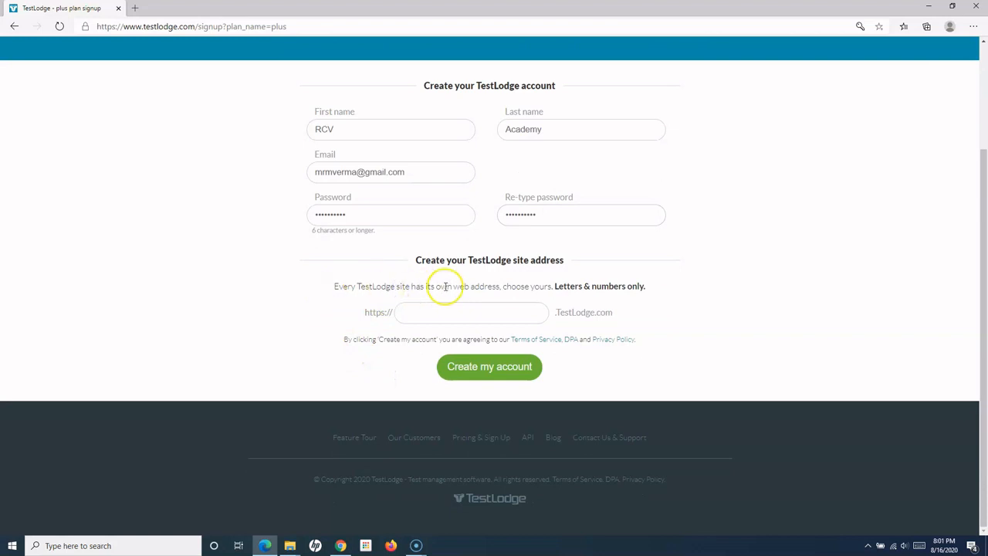
click(466, 312)
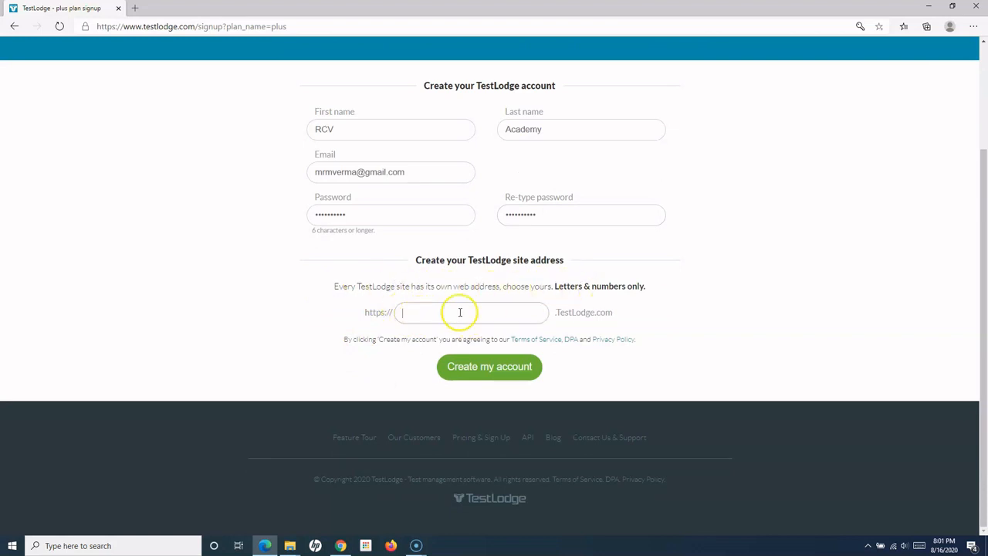
mouse_move(408, 311)
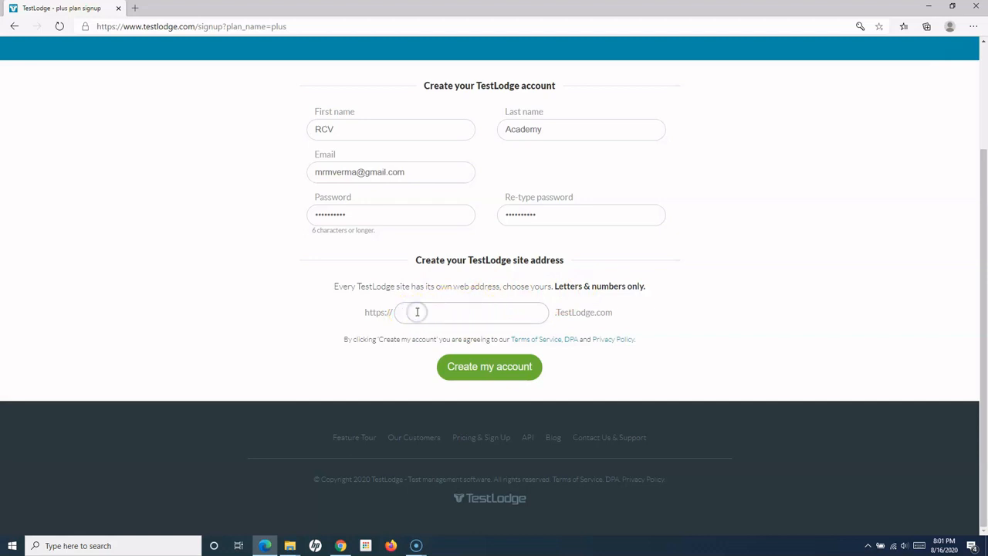
text(rcvacademy)
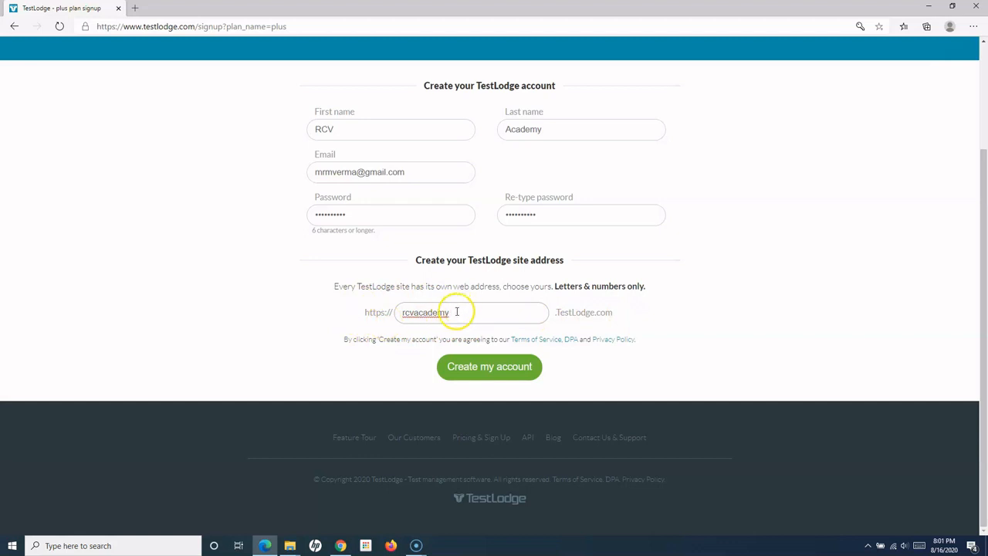
mouse_move(590, 312)
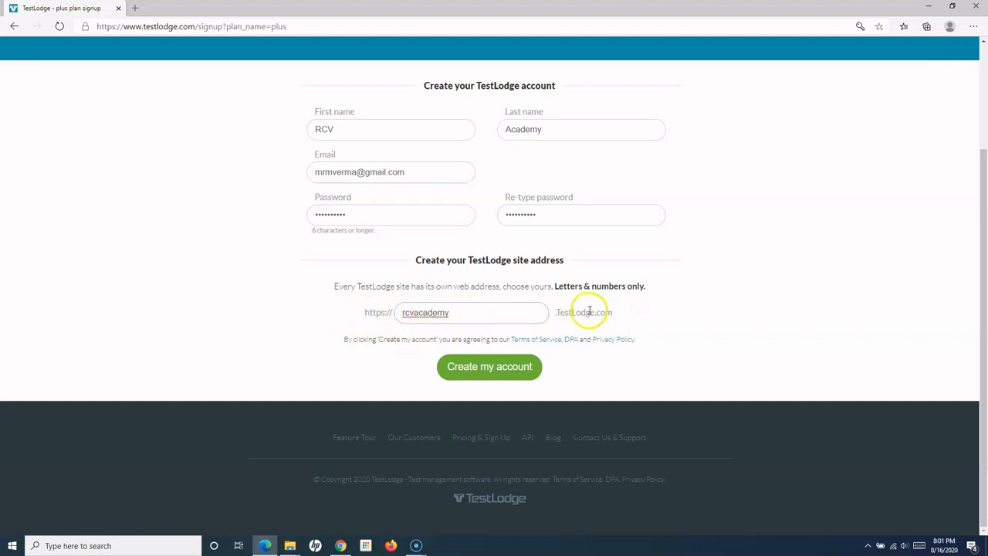
mouse_move(568, 369)
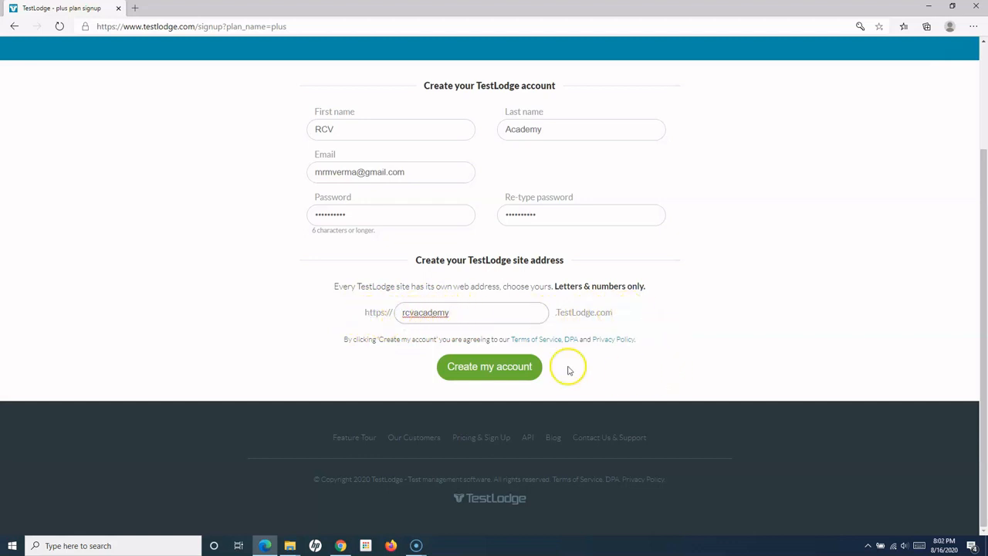
click(490, 366)
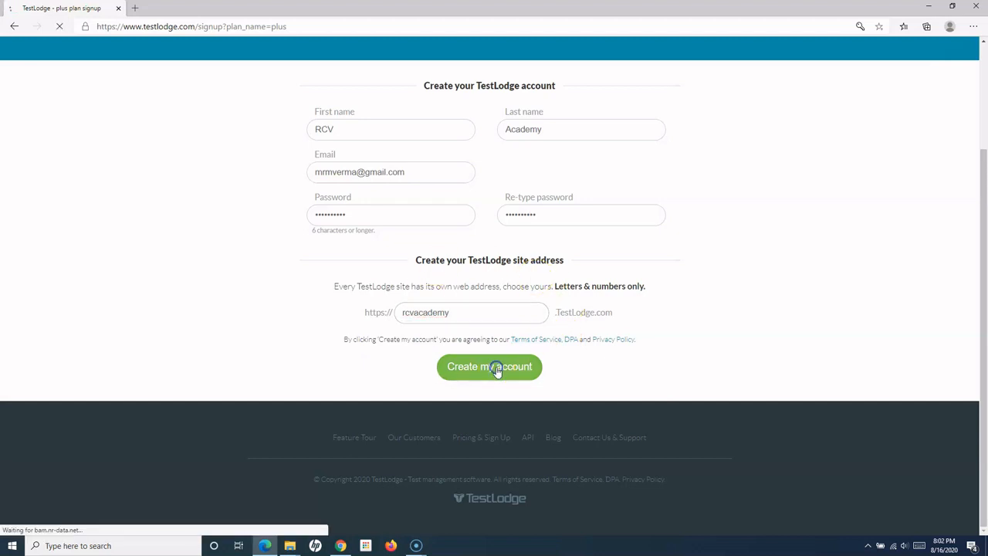
click(490, 367)
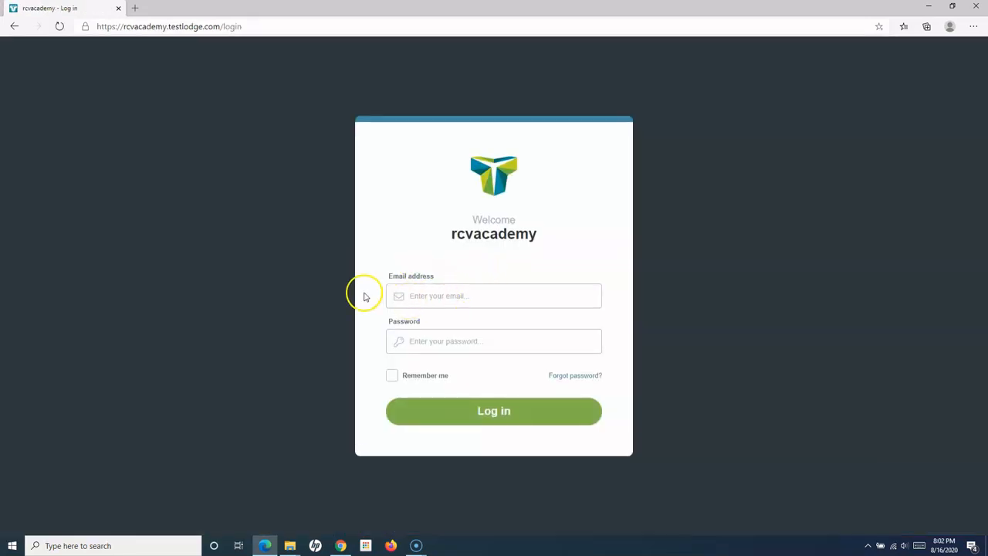
- Log in to the rcvacademy site with the email and password, reaching the empty Projects page
double_click(494, 233)
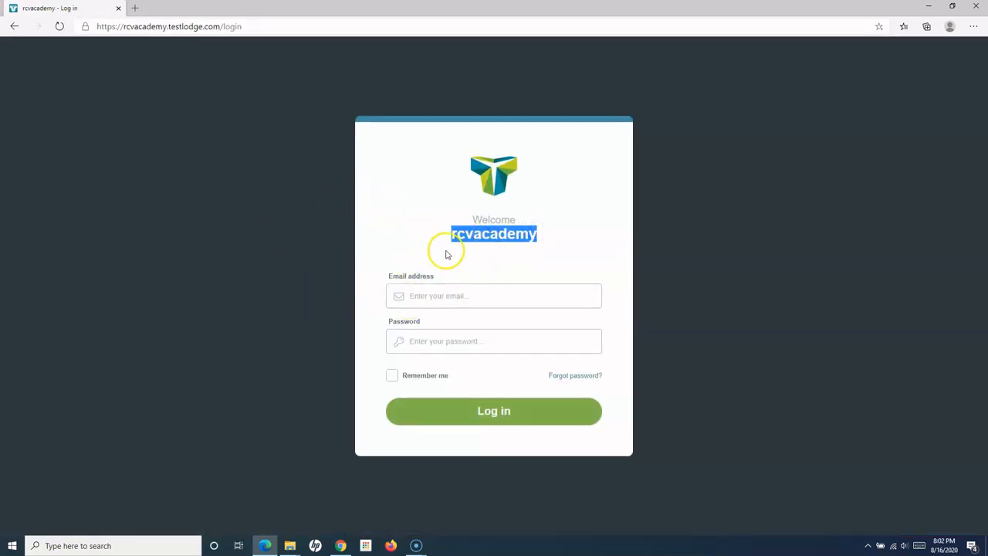
click(168, 26)
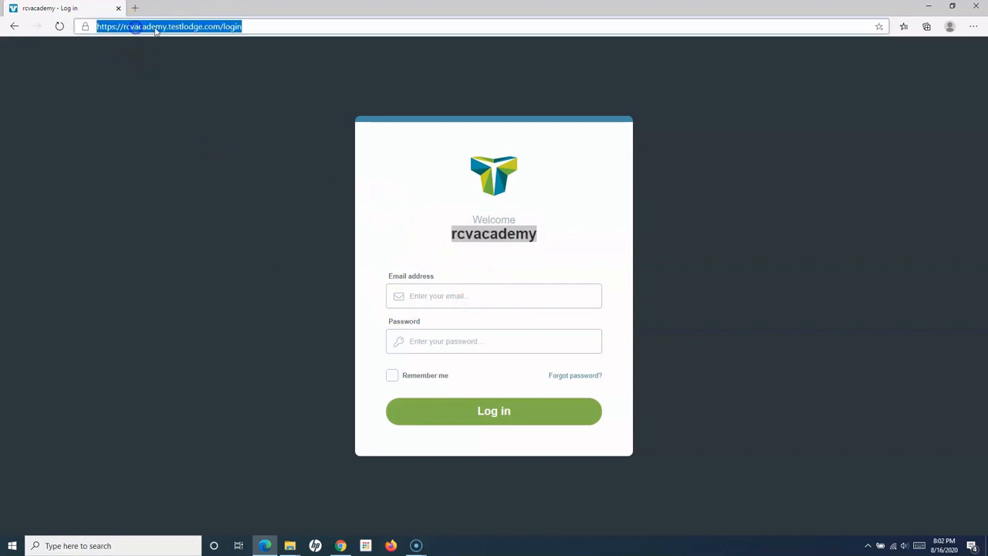
mouse_move(167, 26)
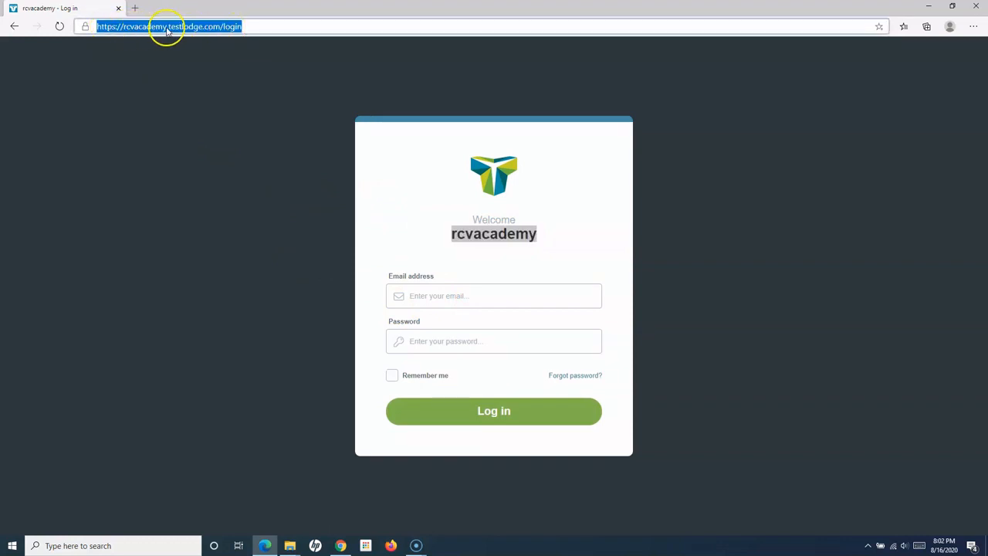
mouse_move(384, 61)
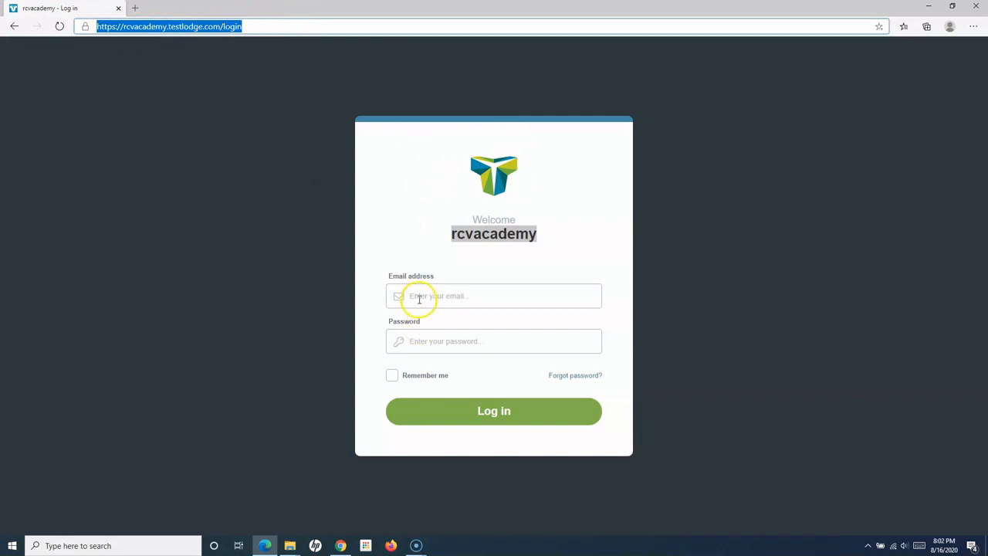
click(494, 297)
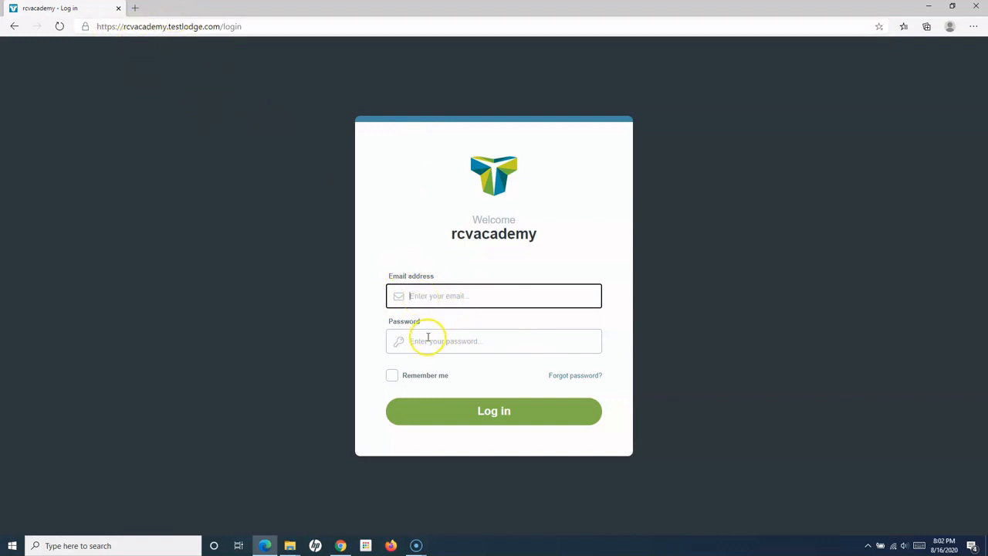
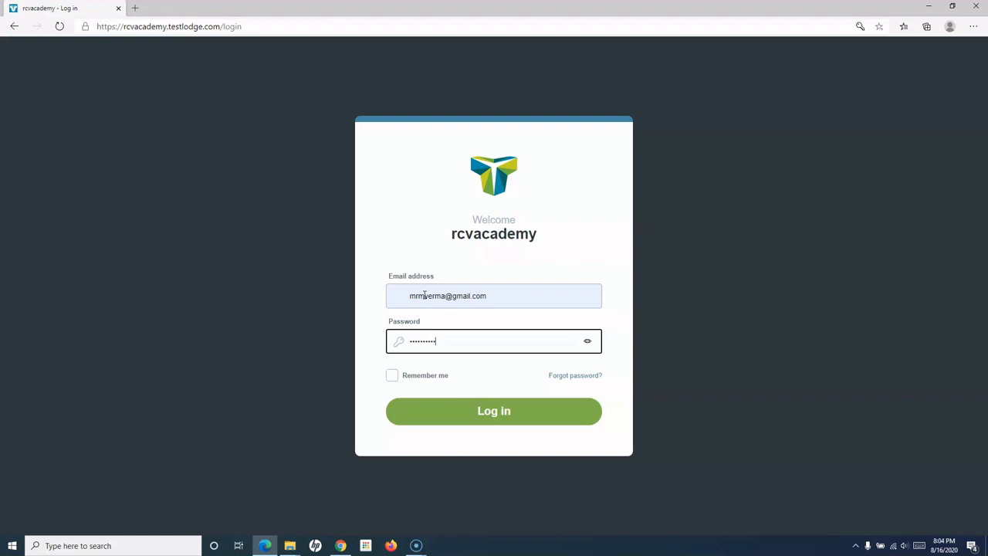
click(494, 411)
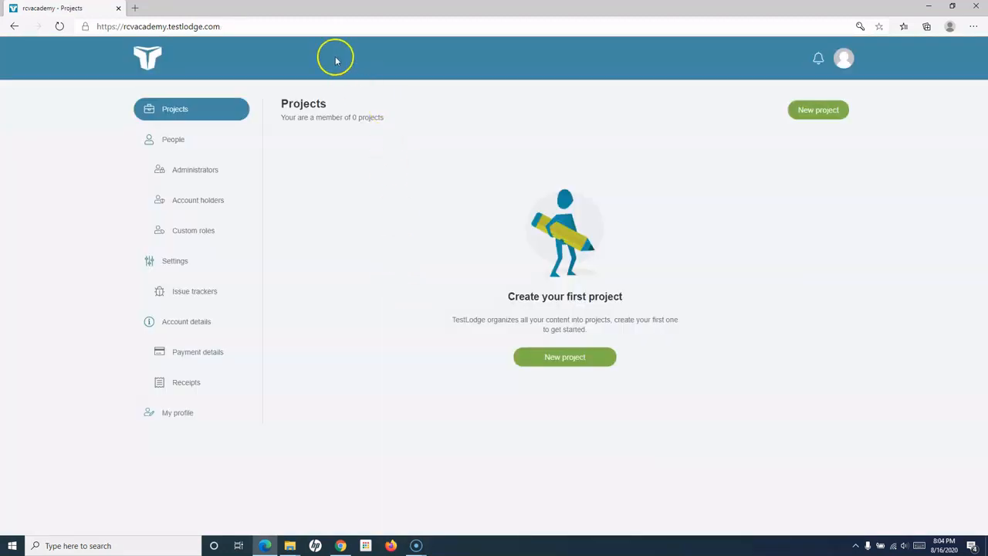
mouse_move(199, 95)
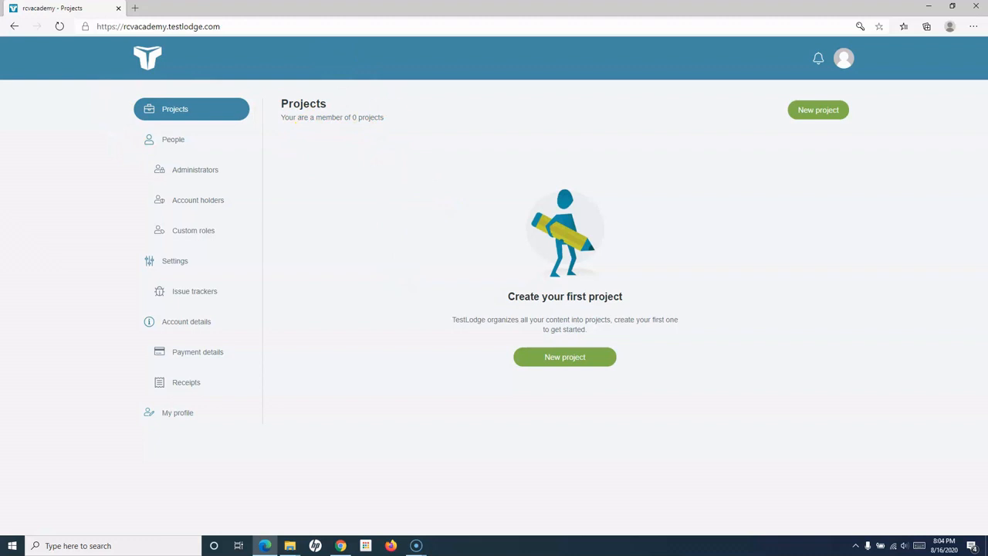
click(194, 169)
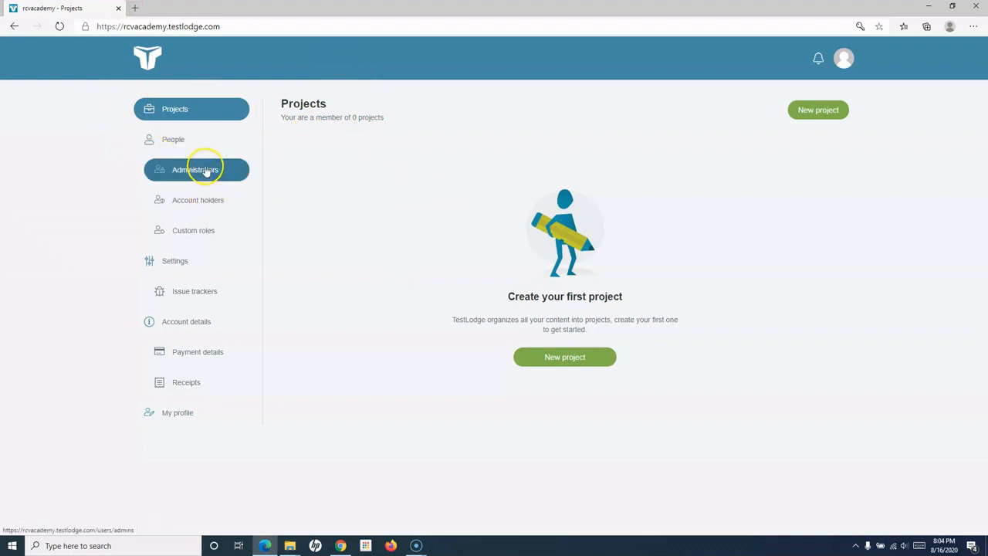
mouse_move(818, 110)
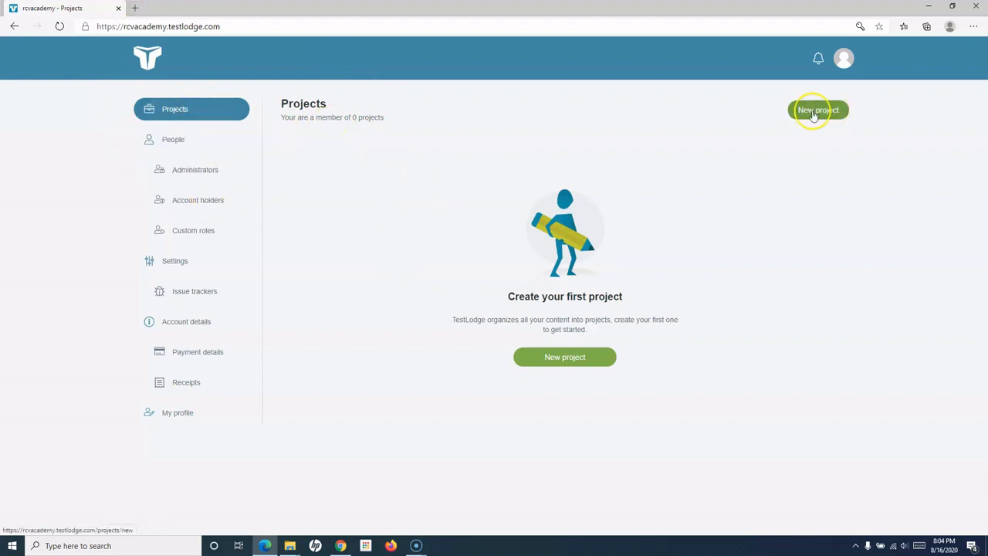
mouse_move(296, 195)
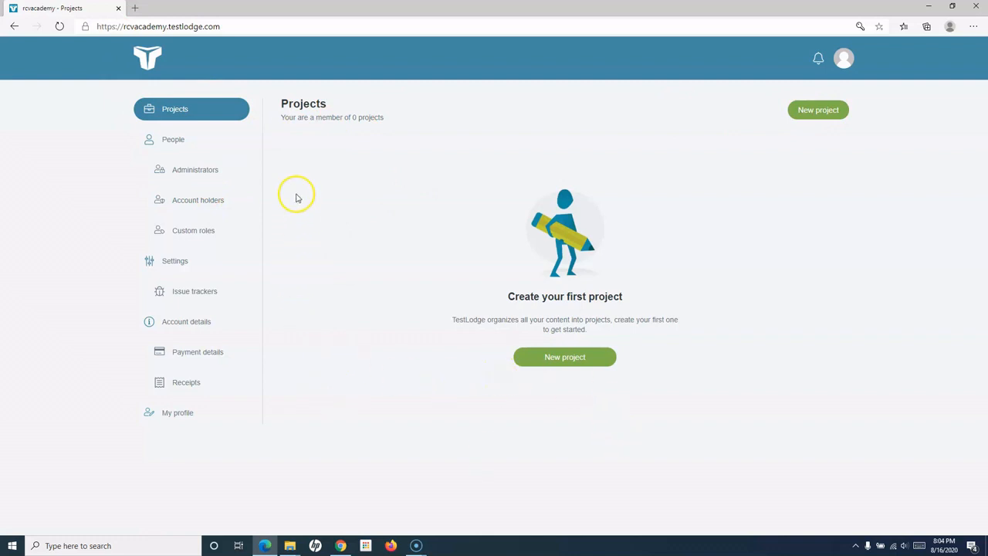
mouse_move(741, 164)
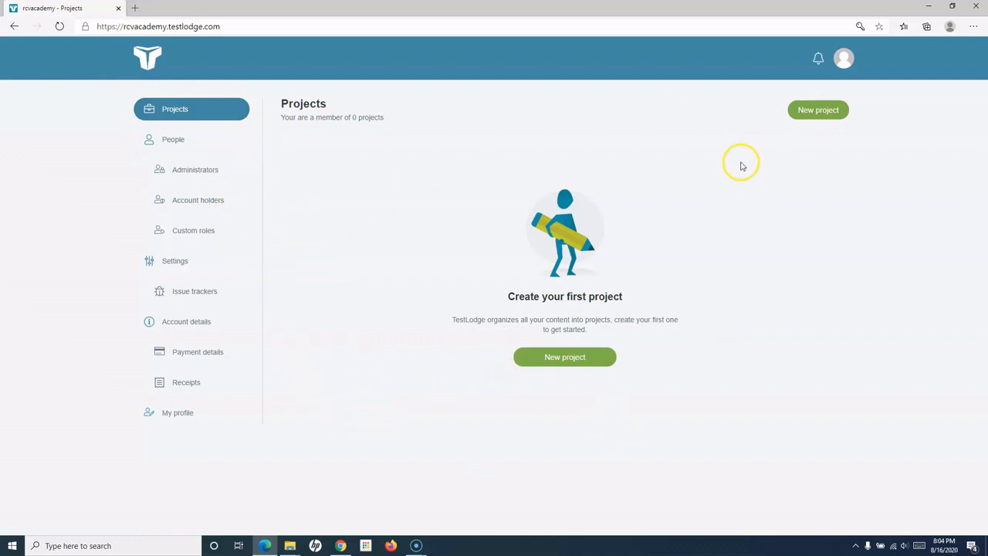
mouse_move(99, 253)
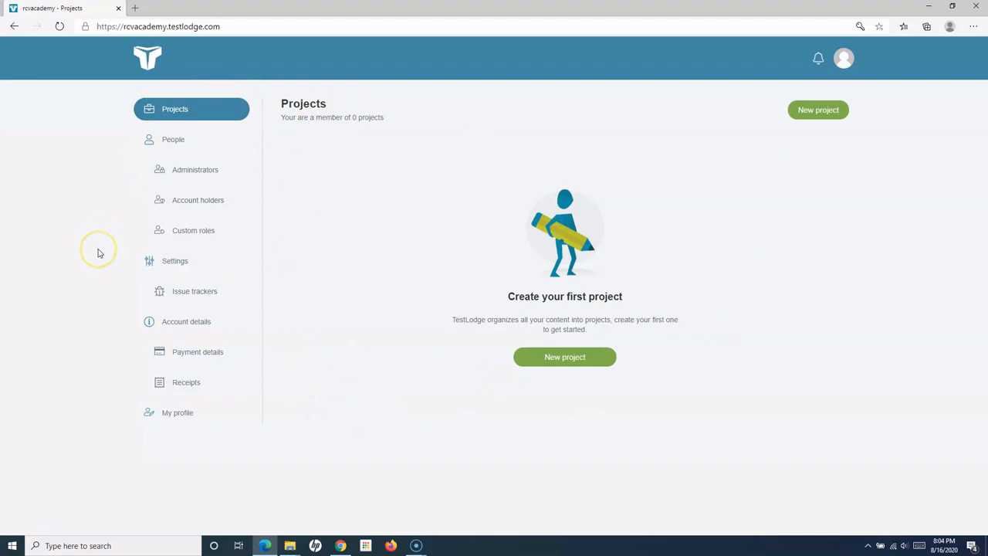
mouse_move(99, 253)
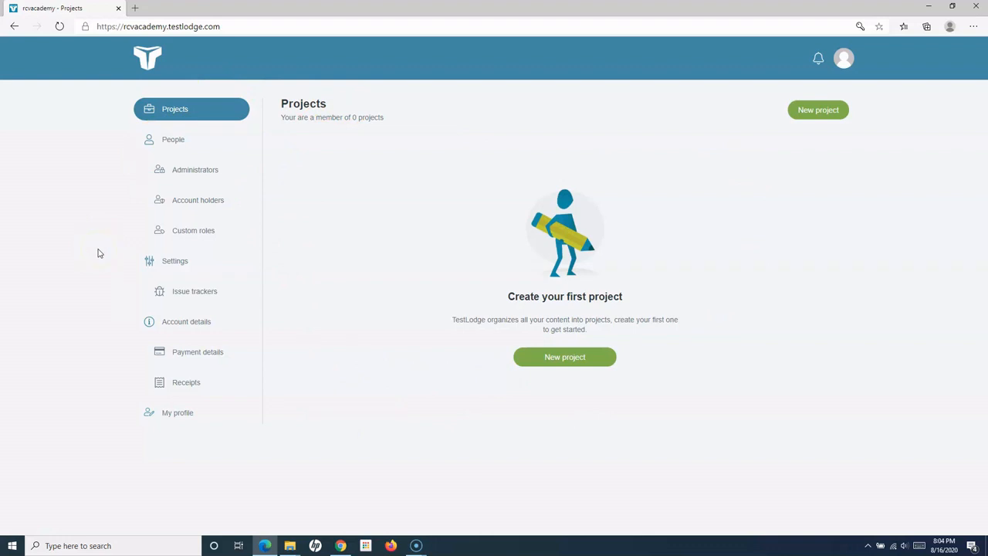